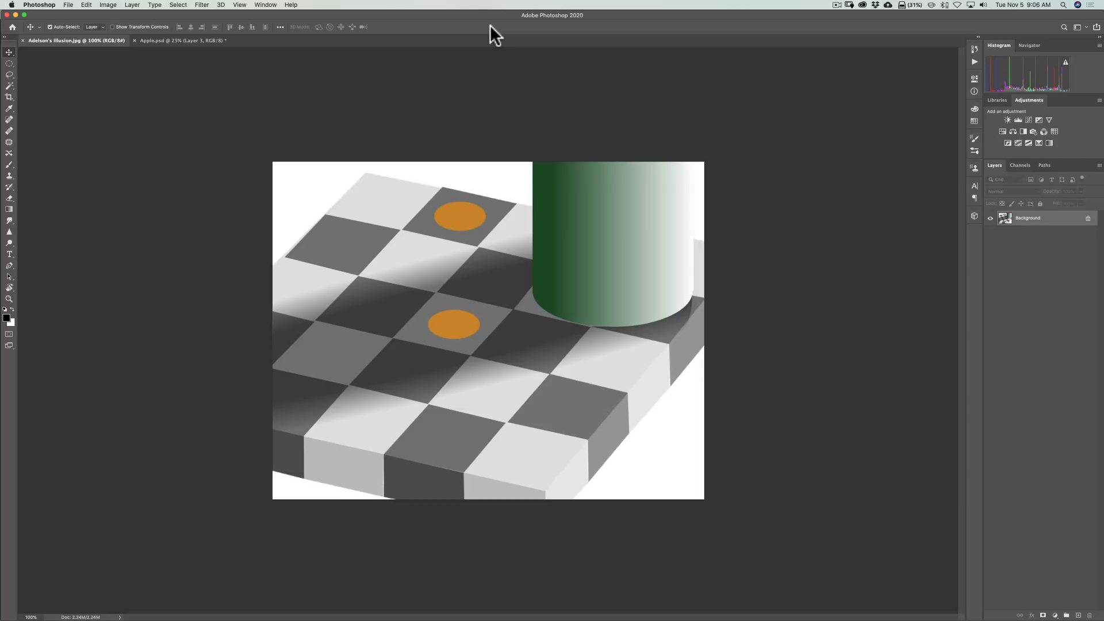
mouse_move(559, 255)
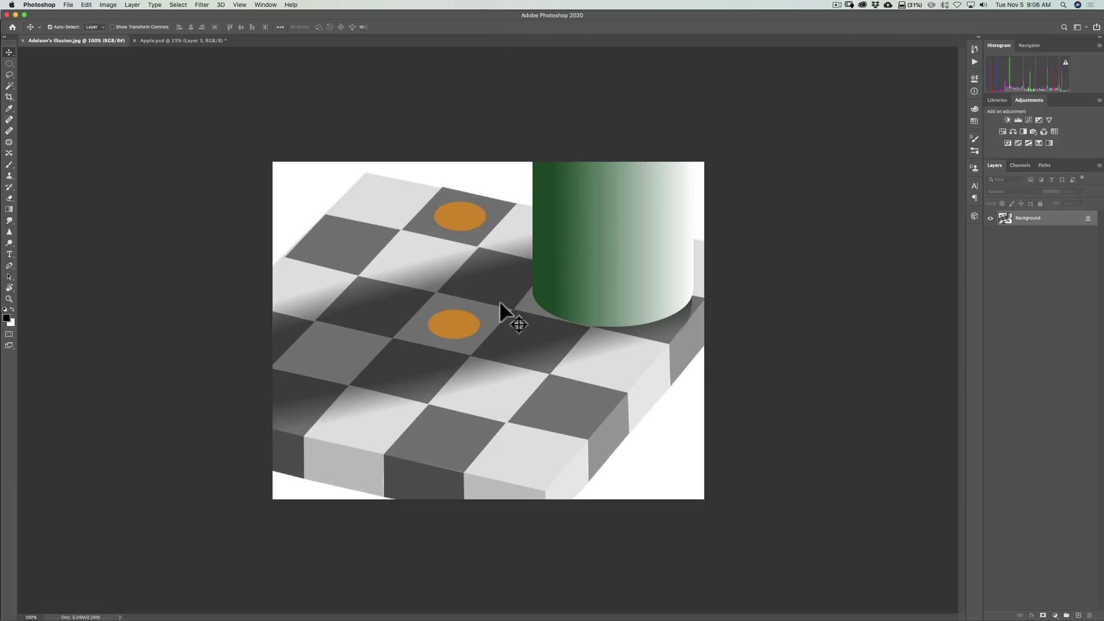
mouse_move(715, 313)
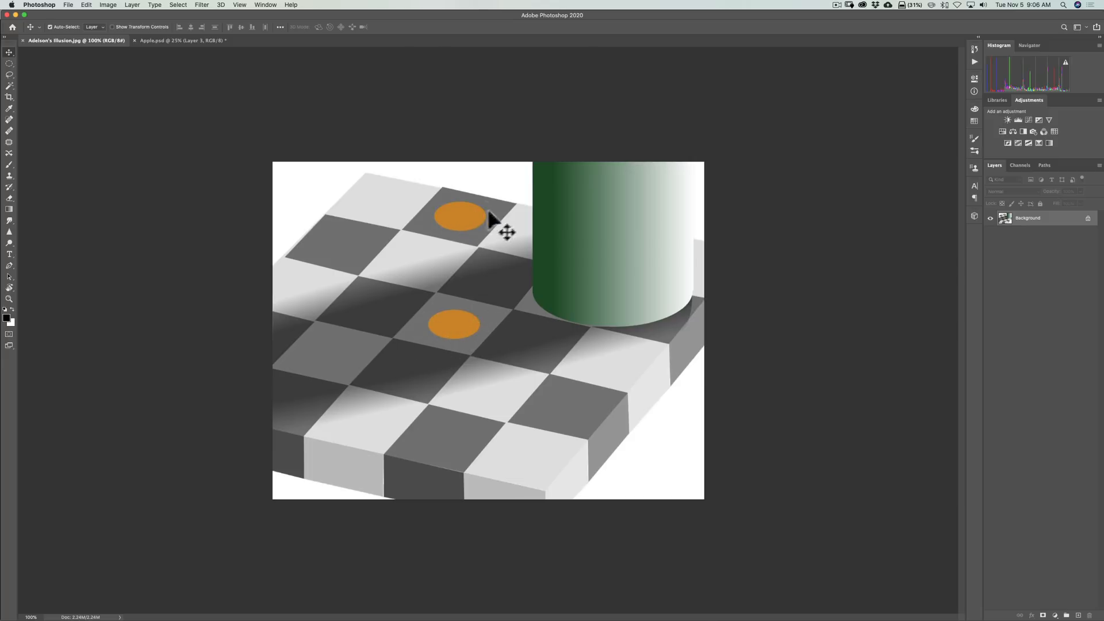
mouse_move(504, 236)
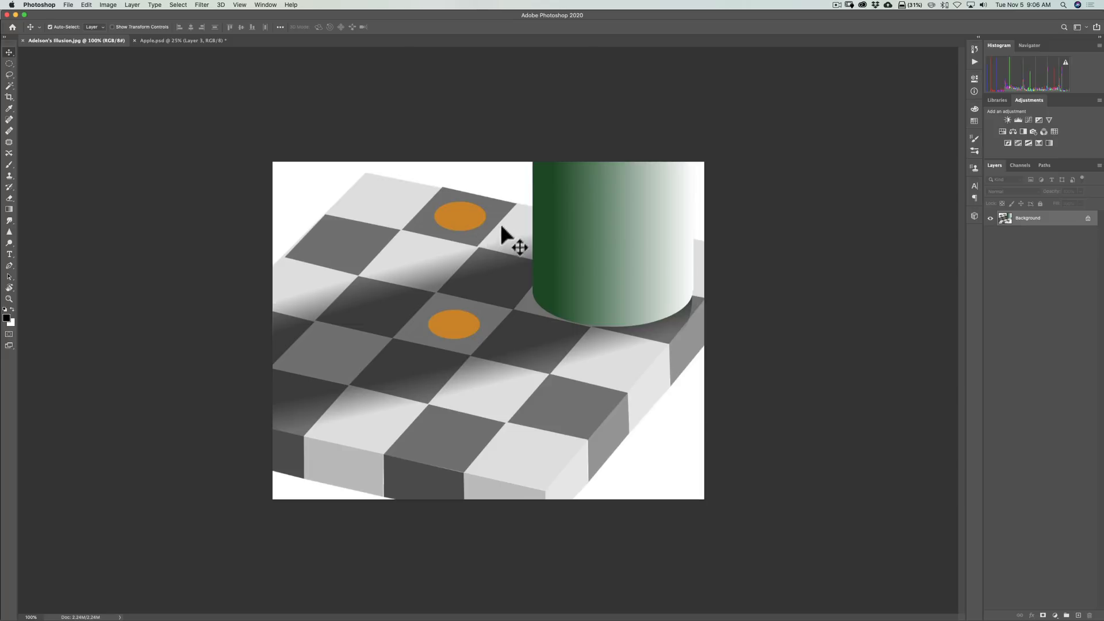
mouse_move(511, 224)
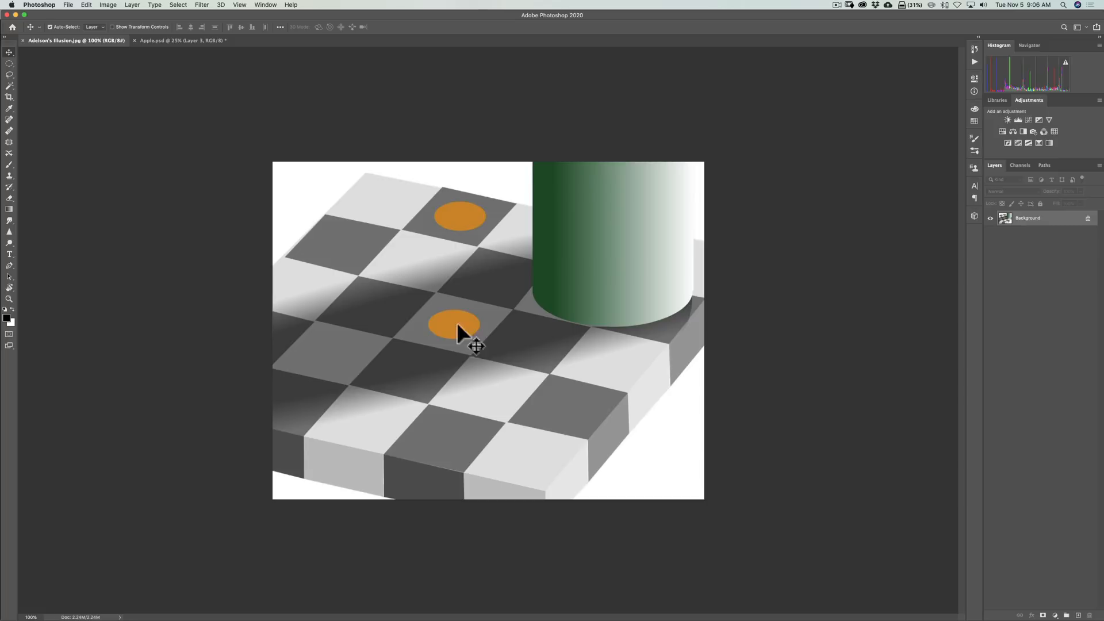
mouse_move(442, 331)
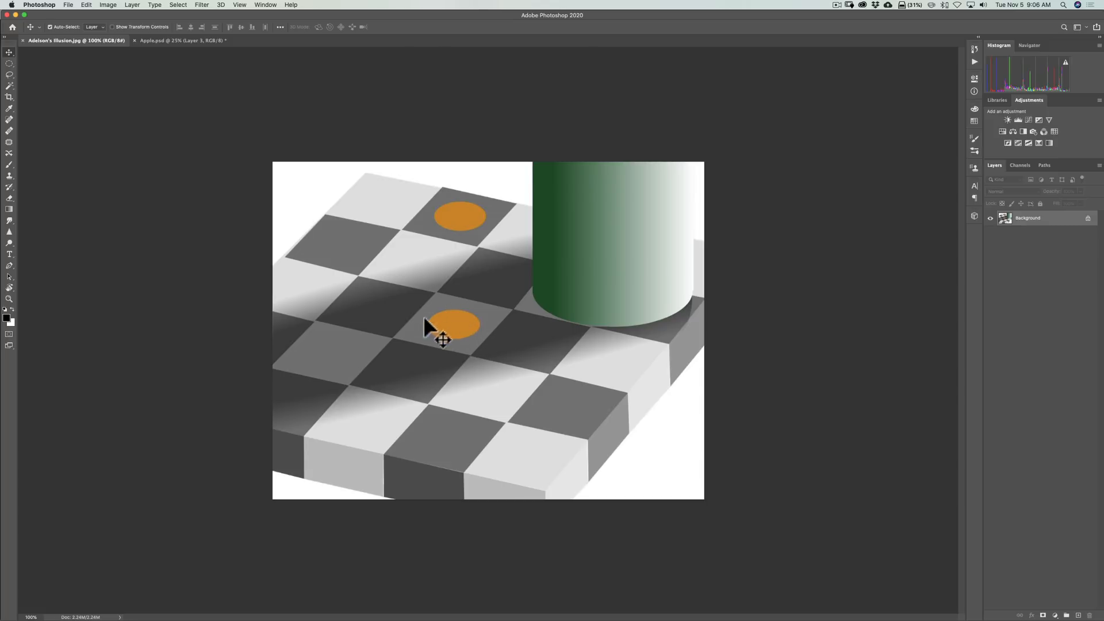
mouse_move(480, 358)
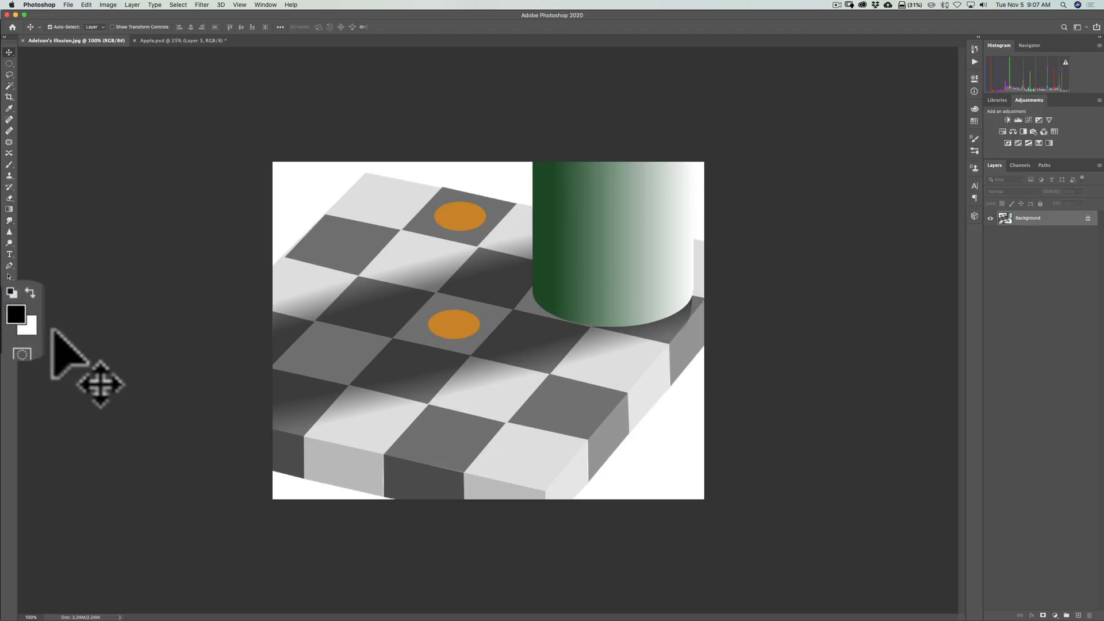
Open the foreground colour picker to sample the discs' orange, cf8500
click(15, 314)
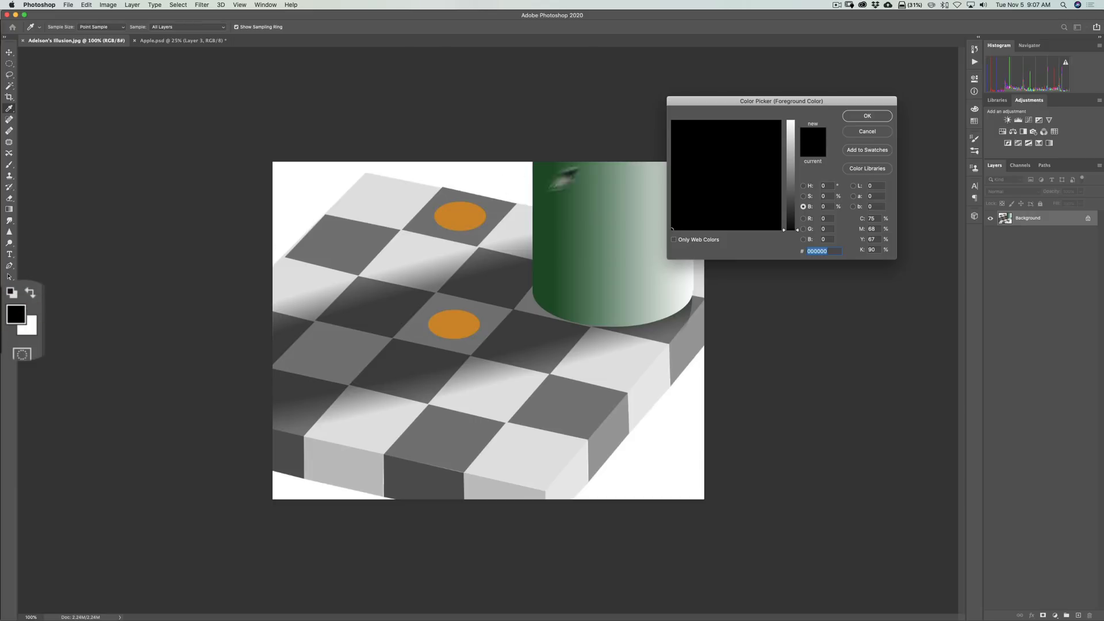
mouse_move(468, 200)
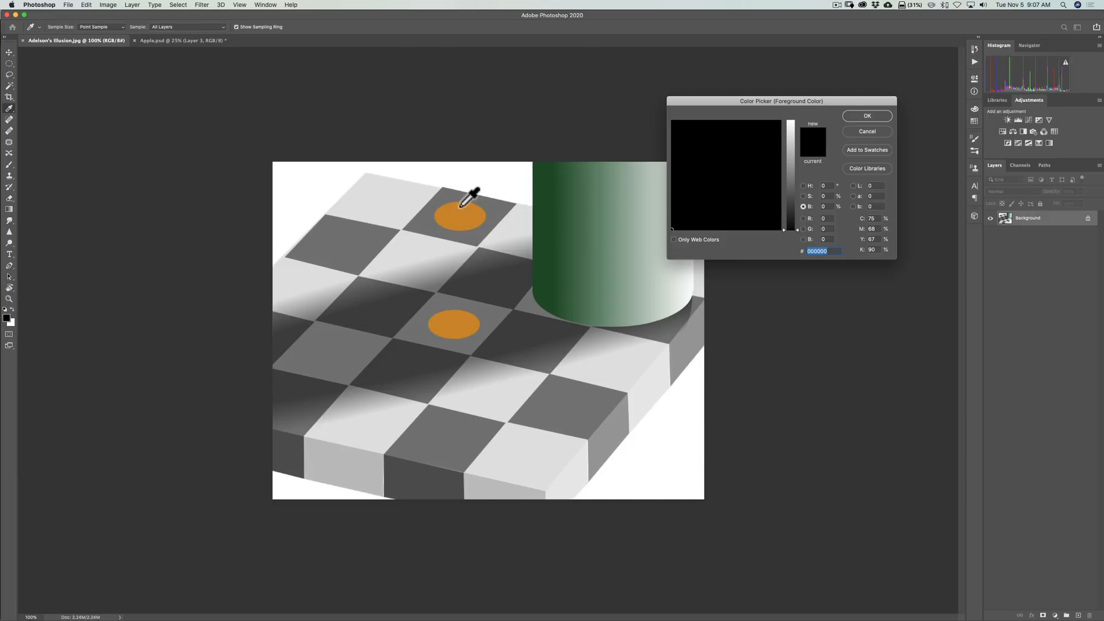
mouse_move(465, 208)
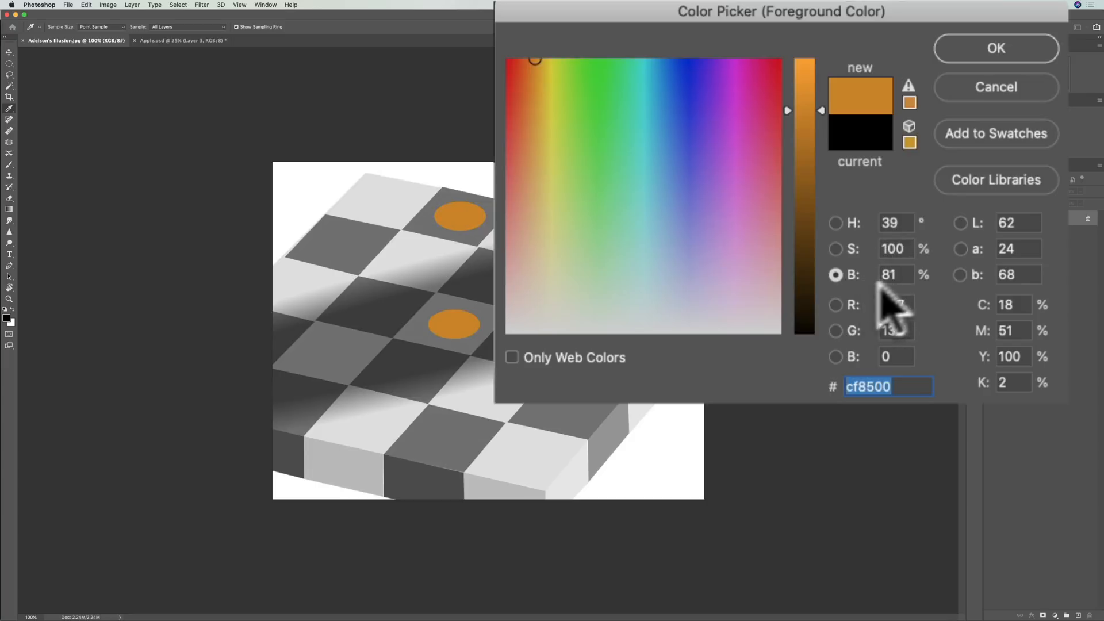
mouse_move(908, 338)
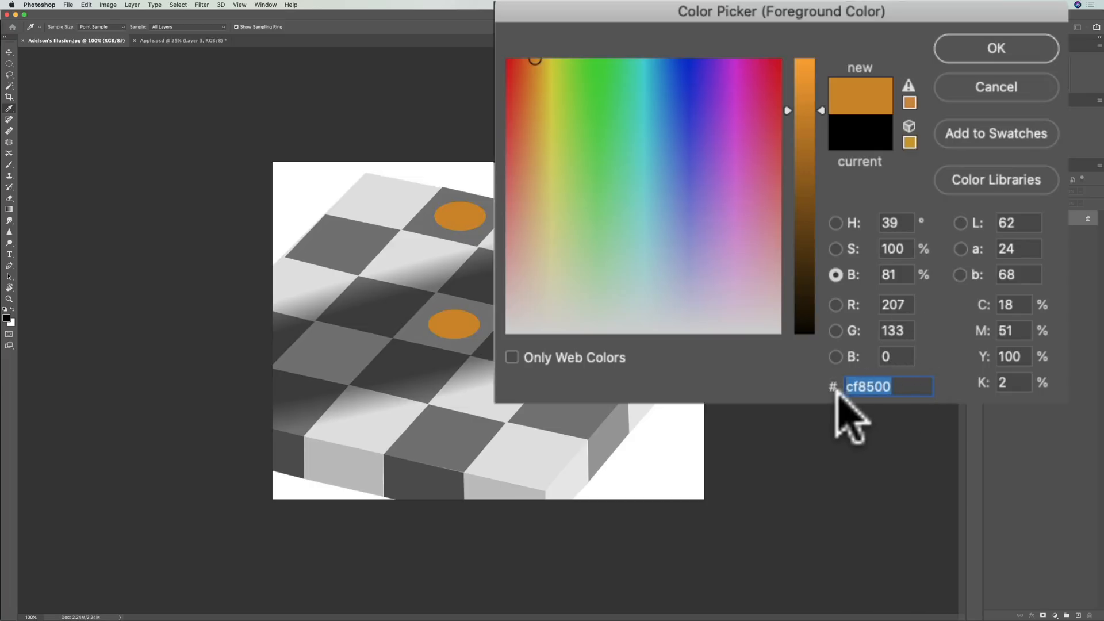
mouse_move(852, 415)
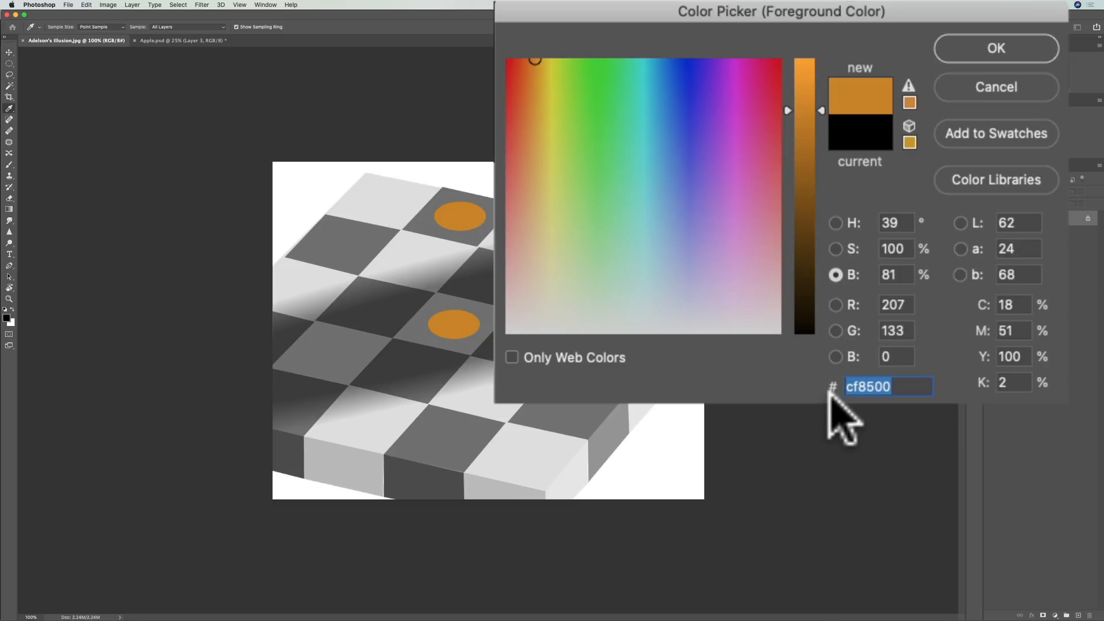
mouse_move(909, 415)
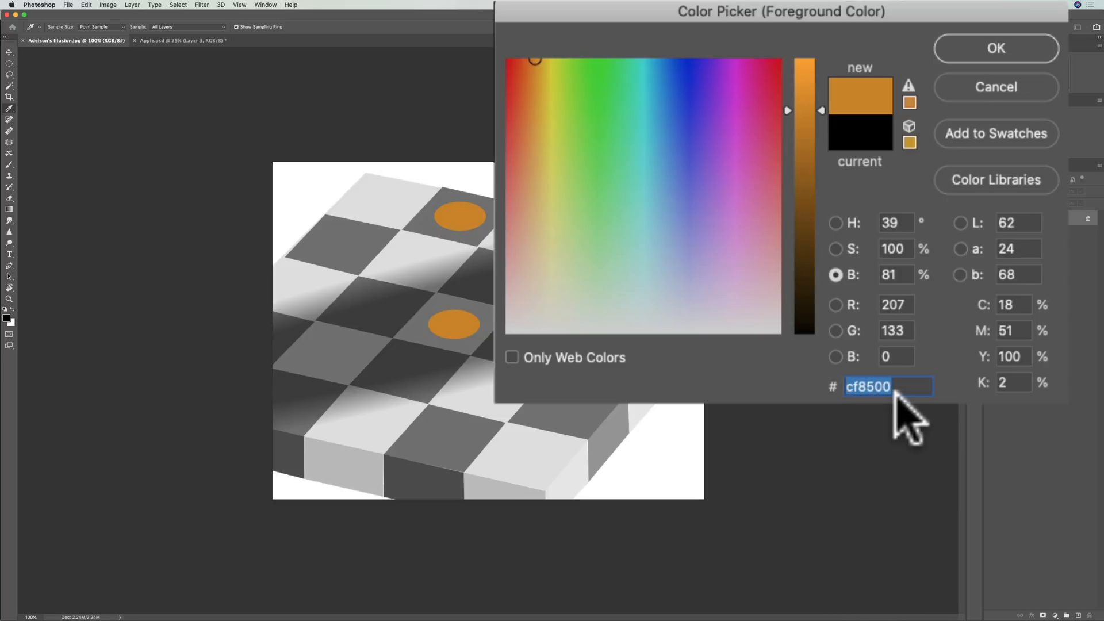
mouse_move(465, 200)
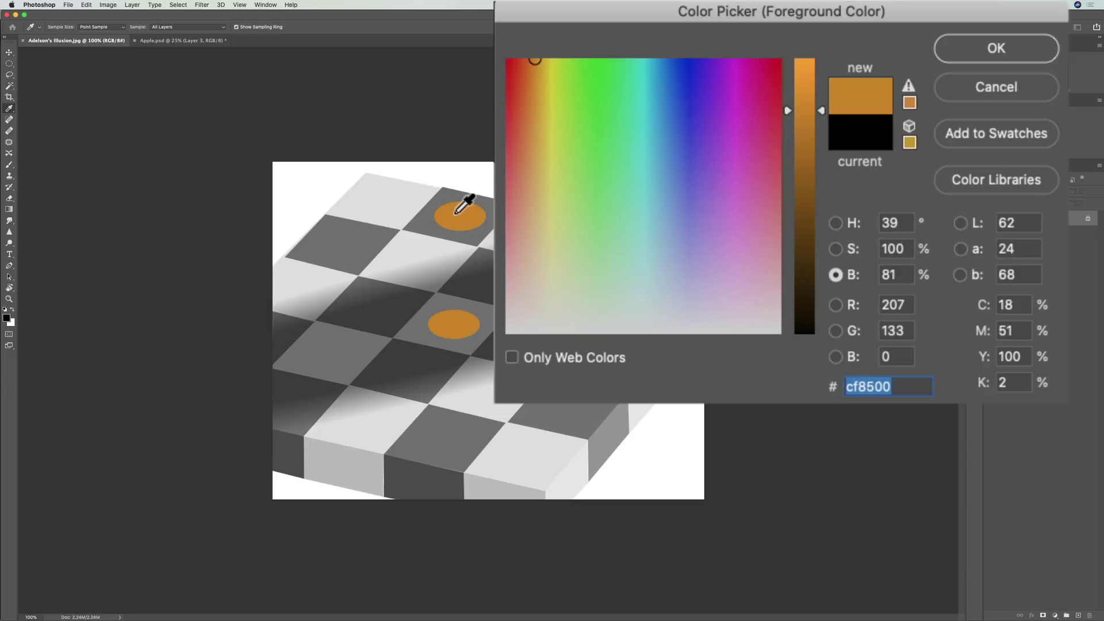
mouse_move(482, 285)
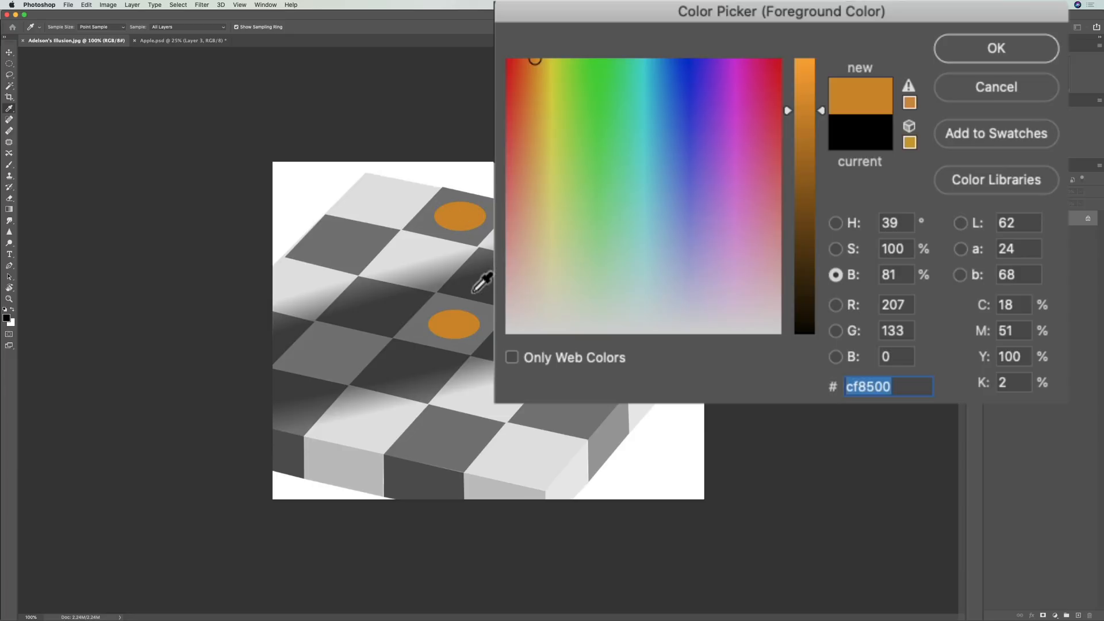
mouse_move(466, 317)
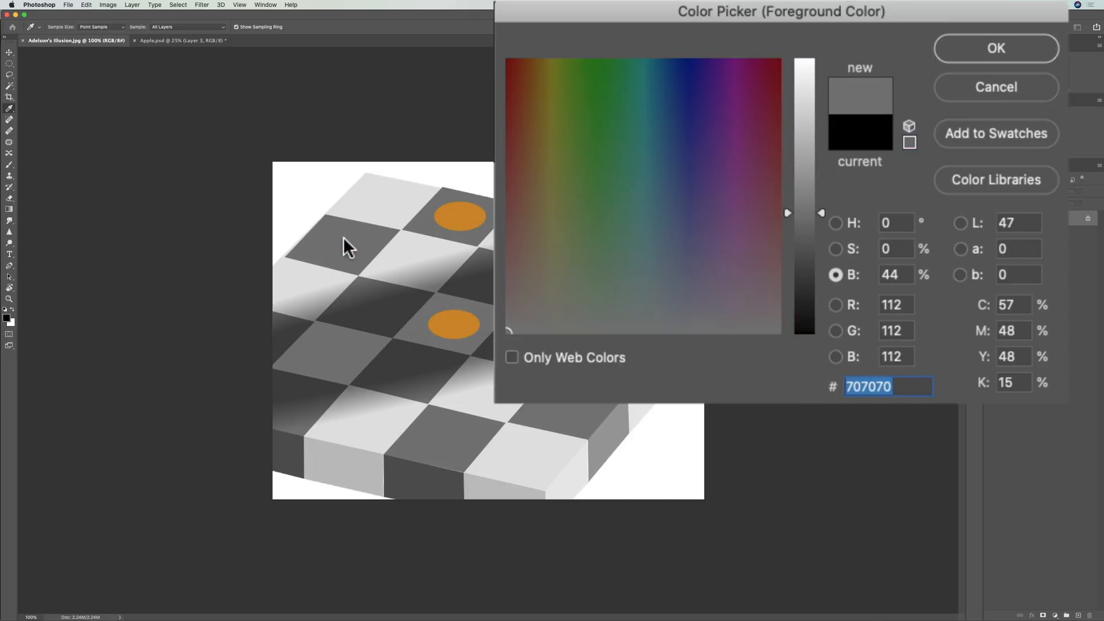
mouse_move(458, 316)
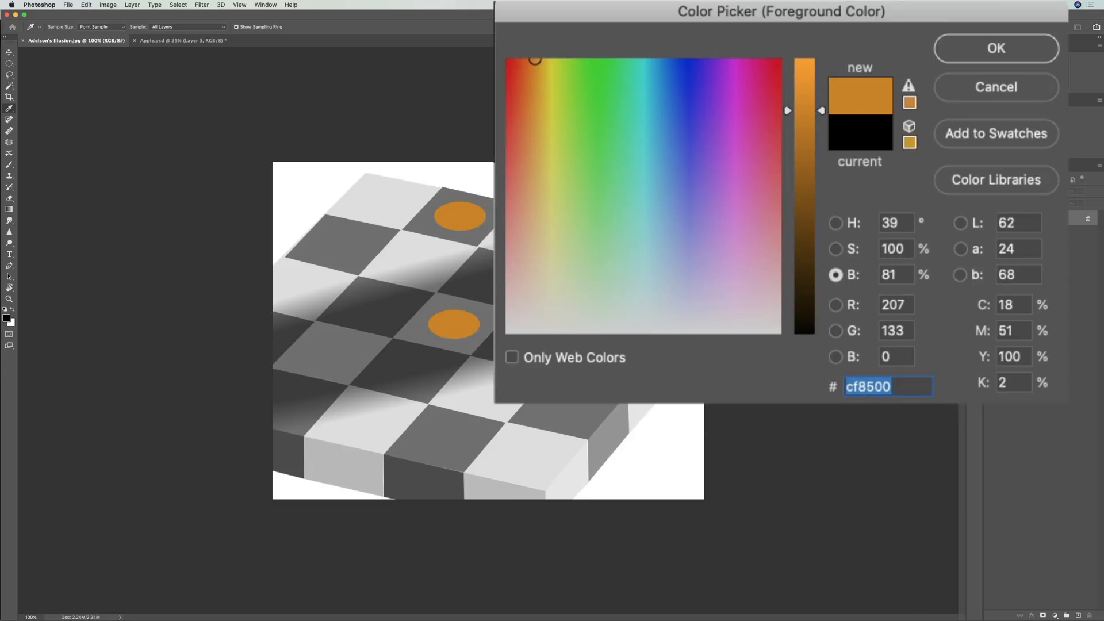
mouse_move(358, 248)
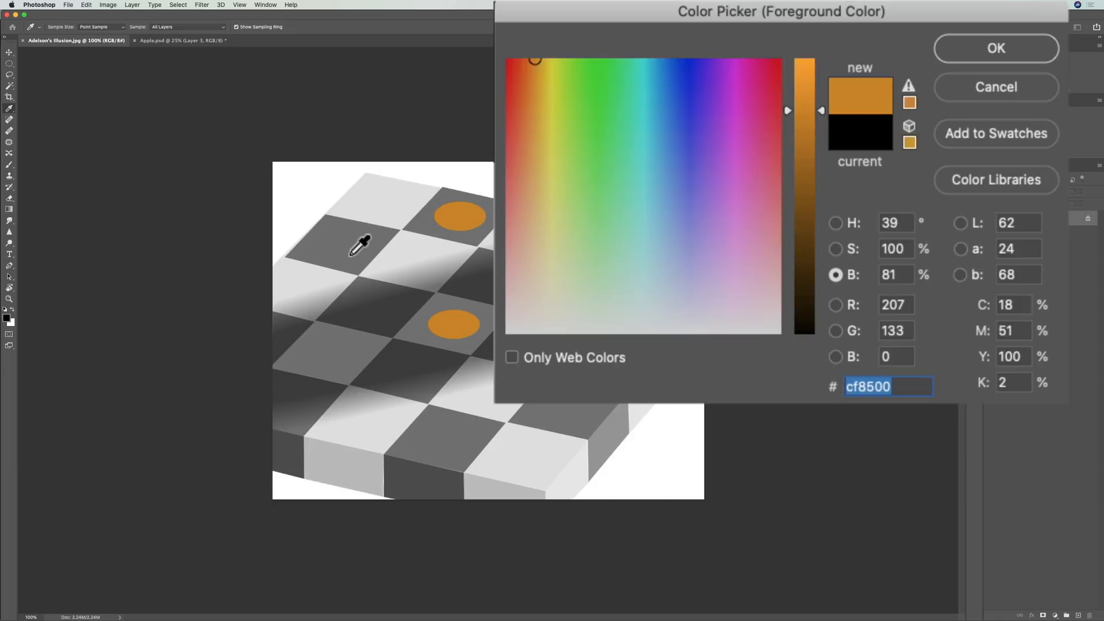
mouse_move(468, 219)
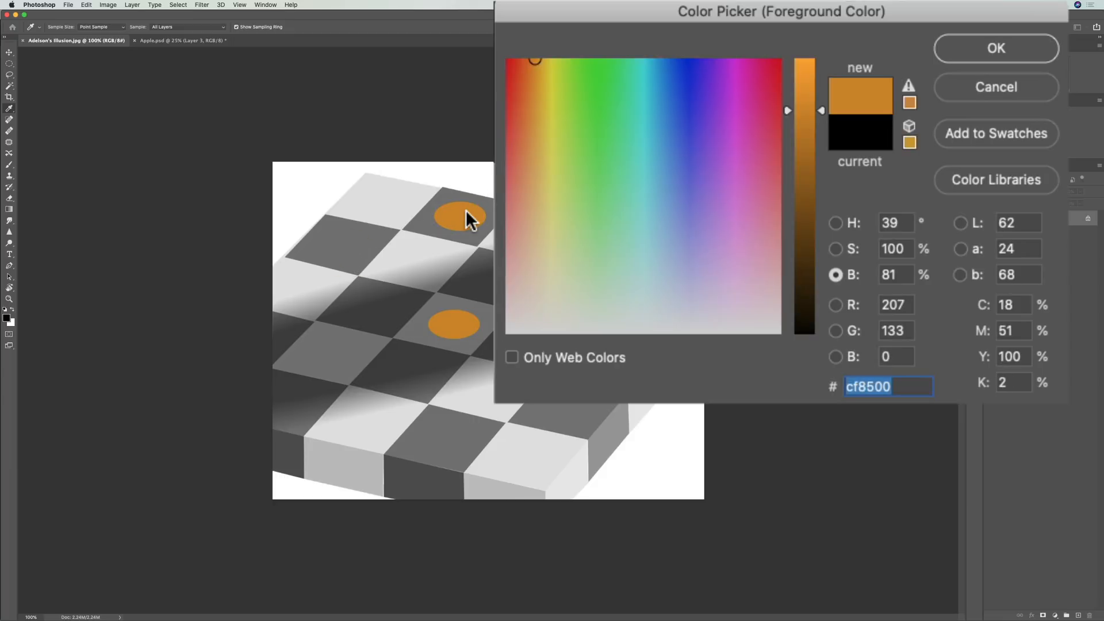
mouse_move(894, 385)
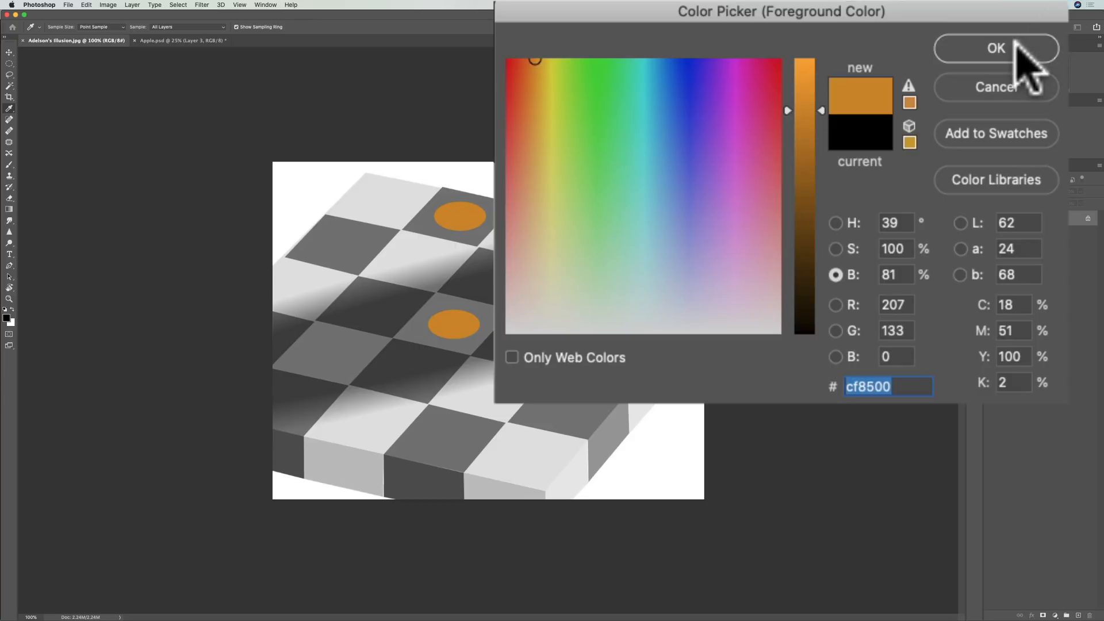
Confirm the sampled orange cf8500 as the foreground colour
click(995, 48)
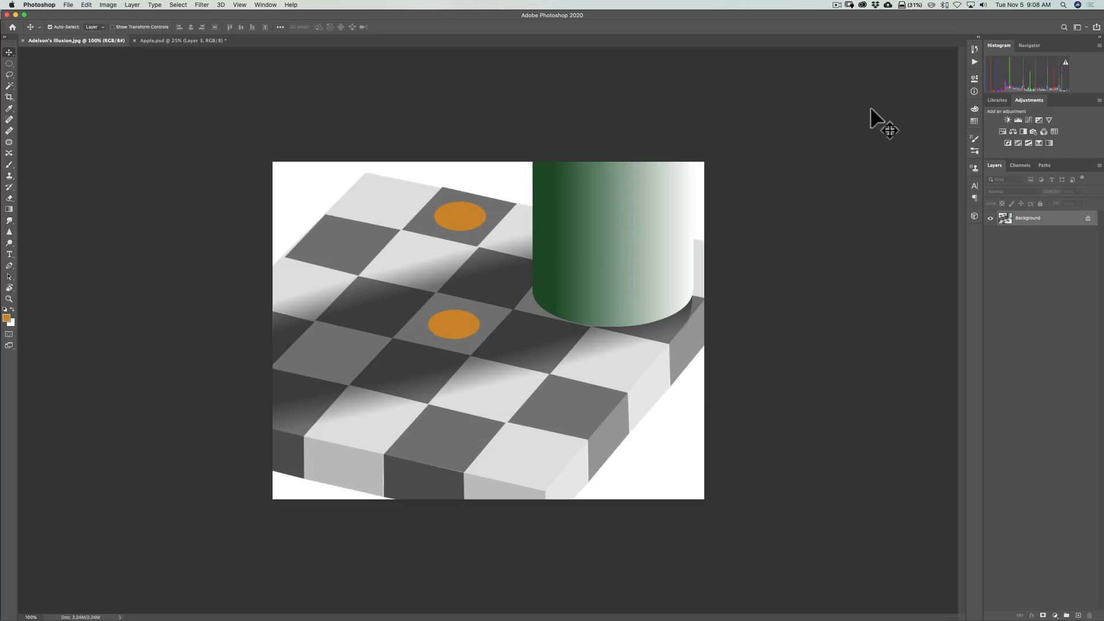
mouse_move(482, 408)
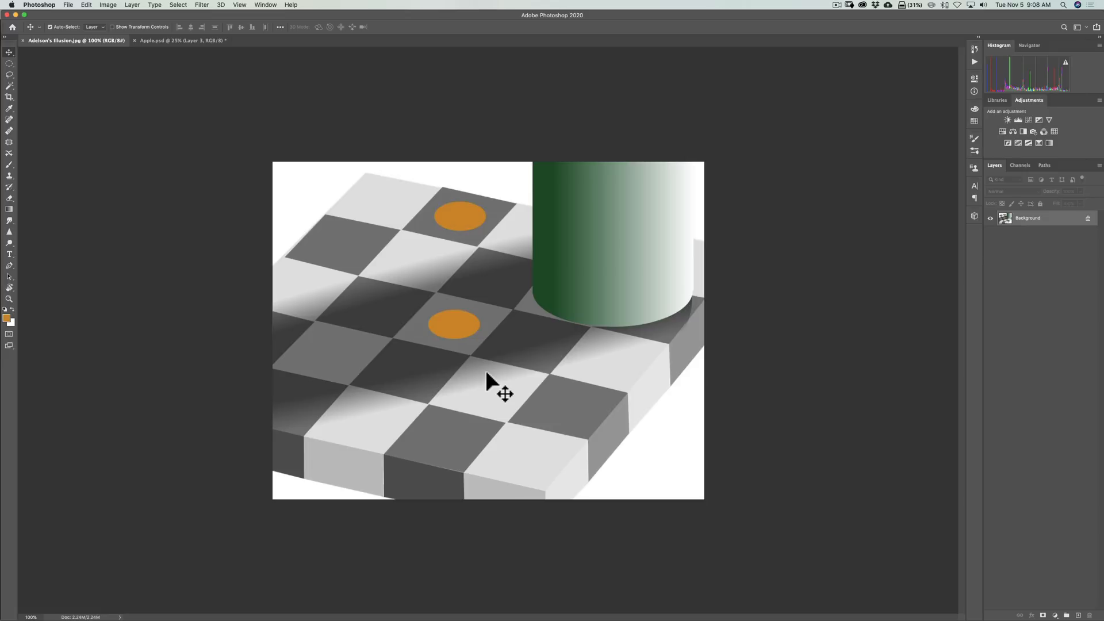
mouse_move(795, 489)
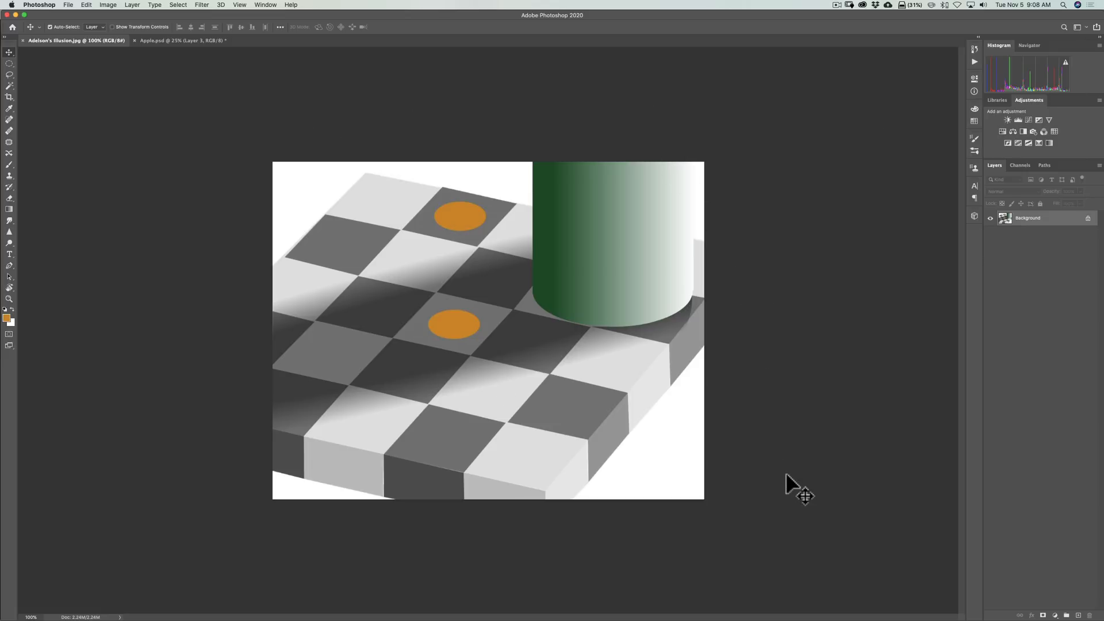
mouse_move(558, 204)
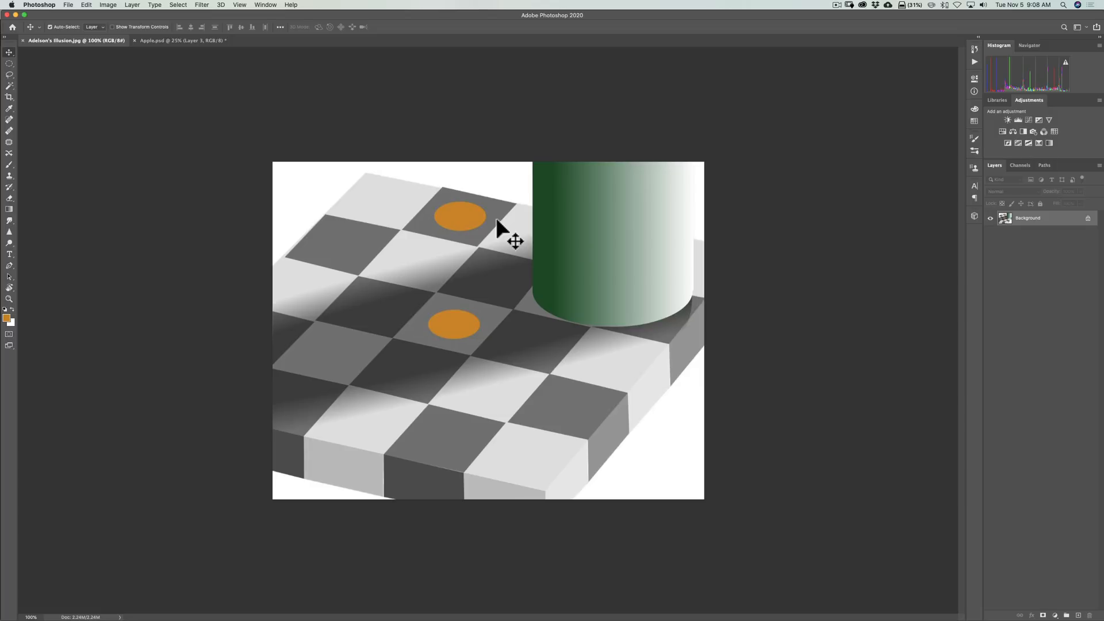
mouse_move(462, 229)
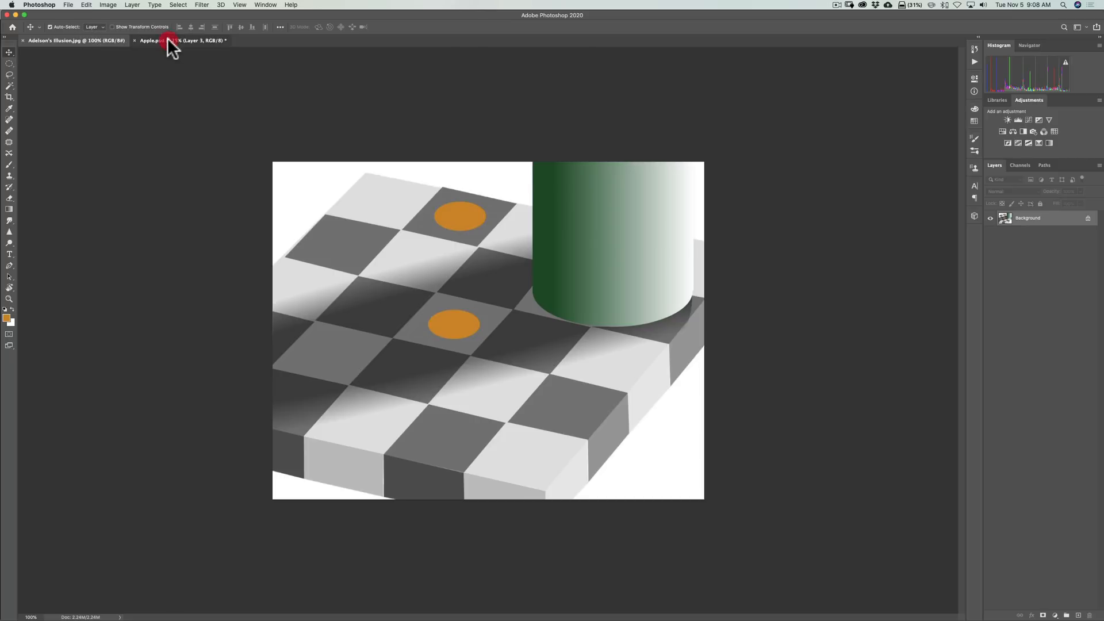
Switch to the Apple document and show the black backdrop layer behind the cherry
click(151, 40)
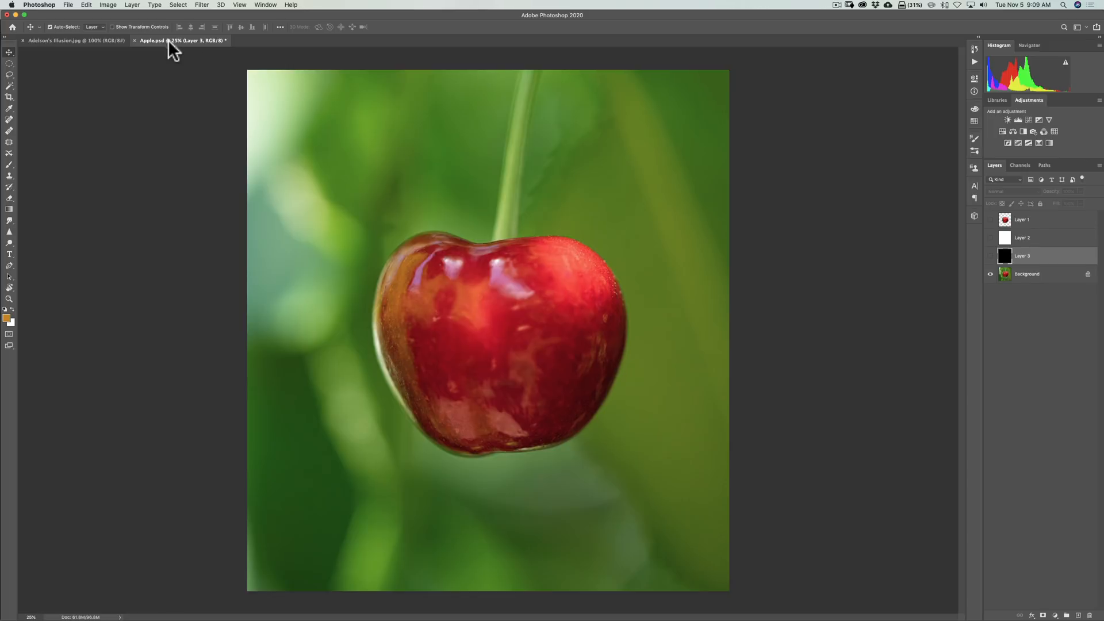
mouse_move(991, 280)
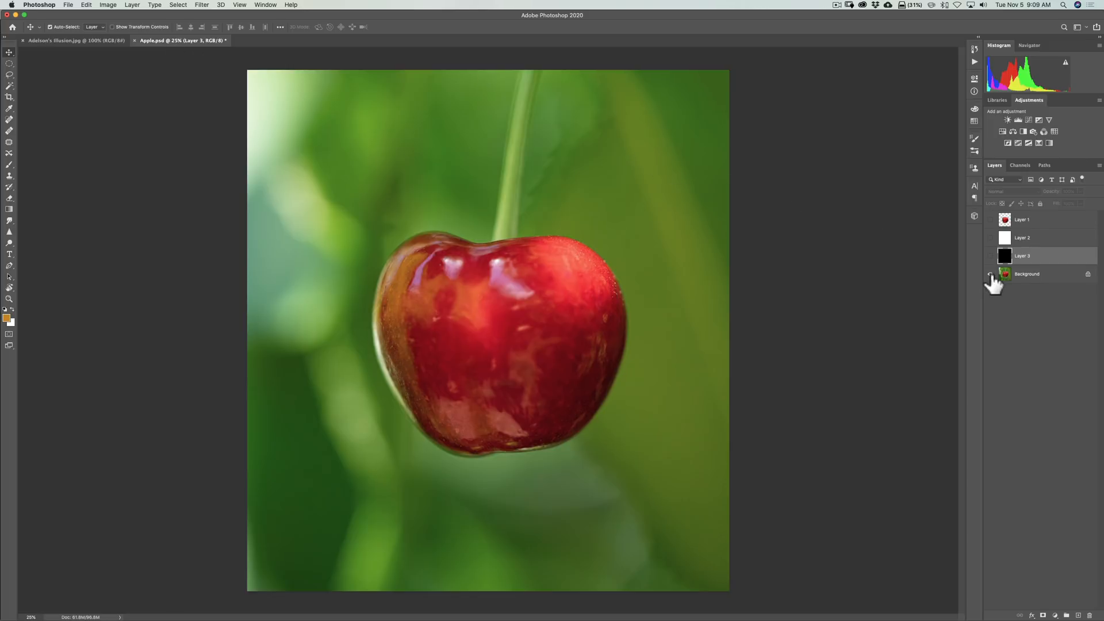
click(991, 274)
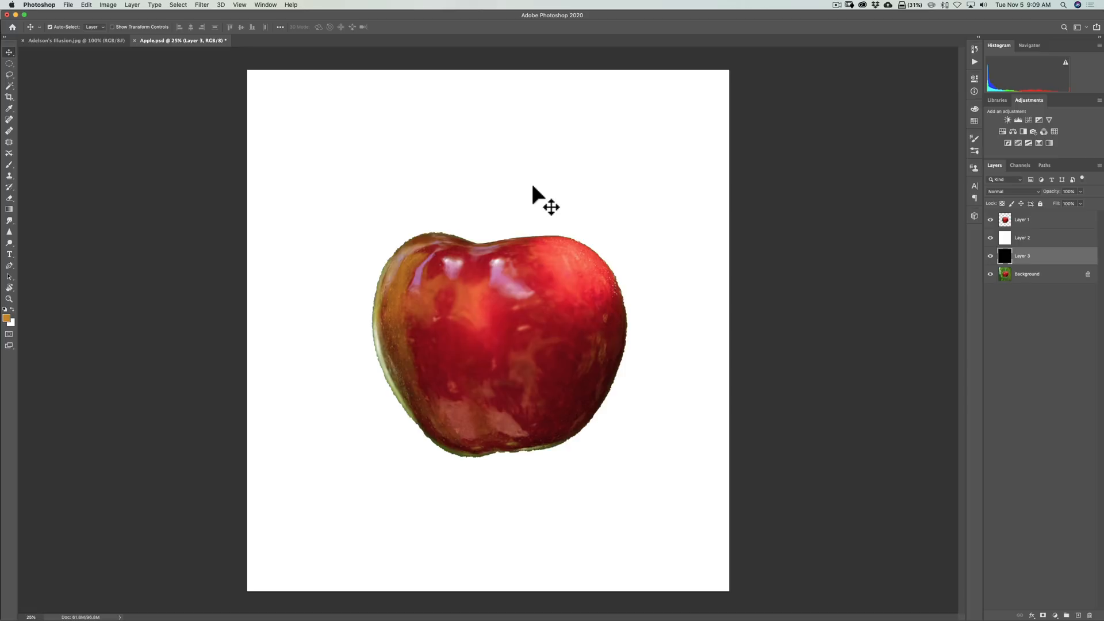
mouse_move(541, 217)
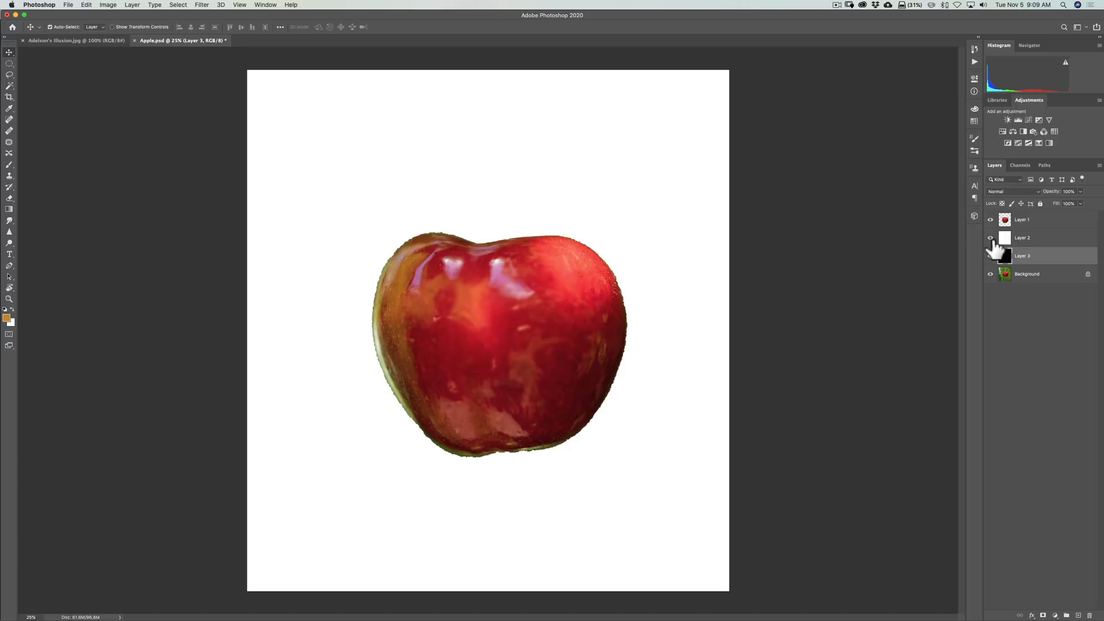
click(990, 238)
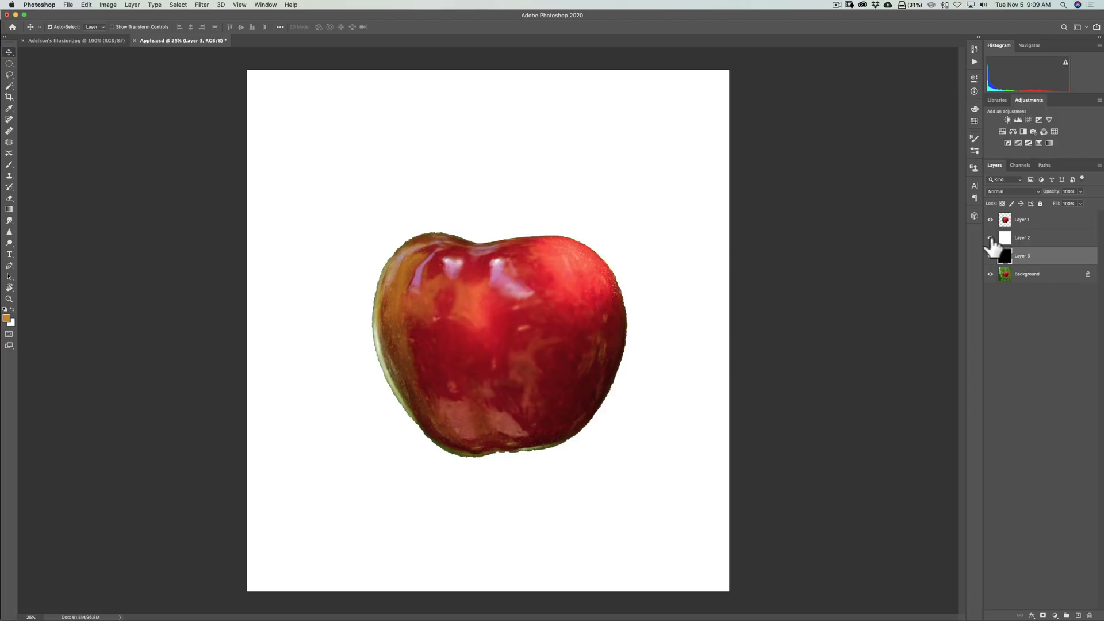
click(990, 238)
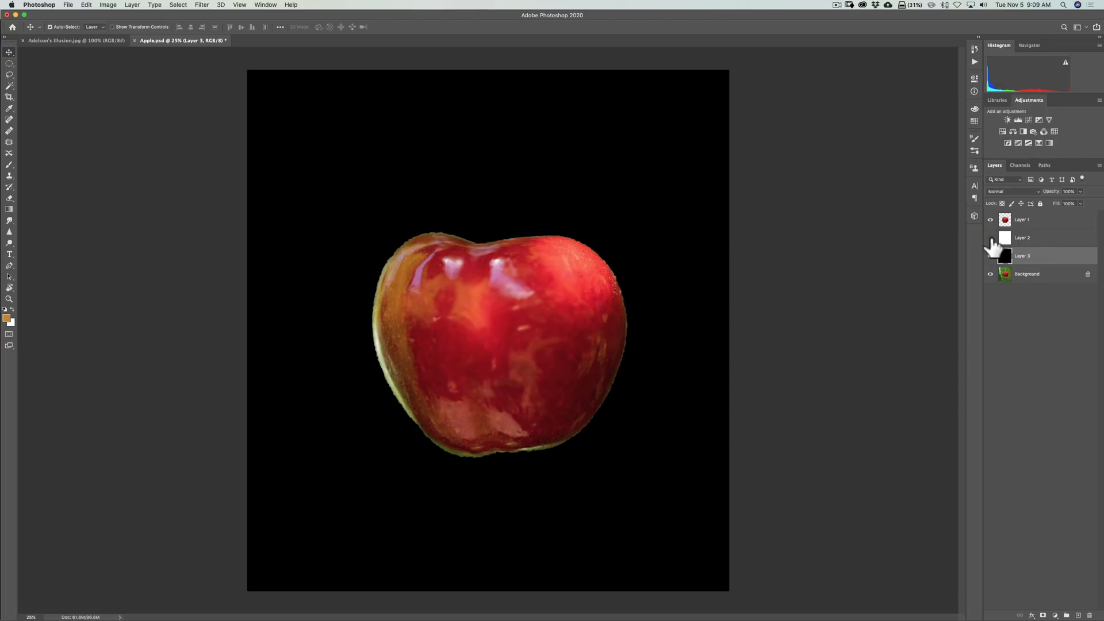
mouse_move(991, 245)
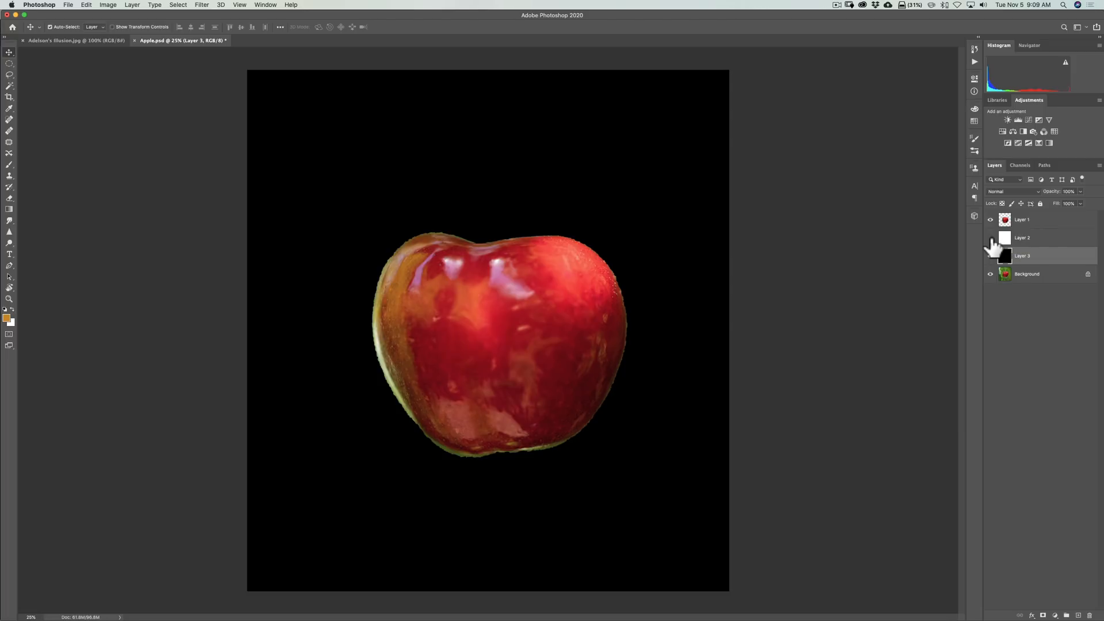
Toggle the white and black backdrops again, ending with only the original cherry photo
click(990, 238)
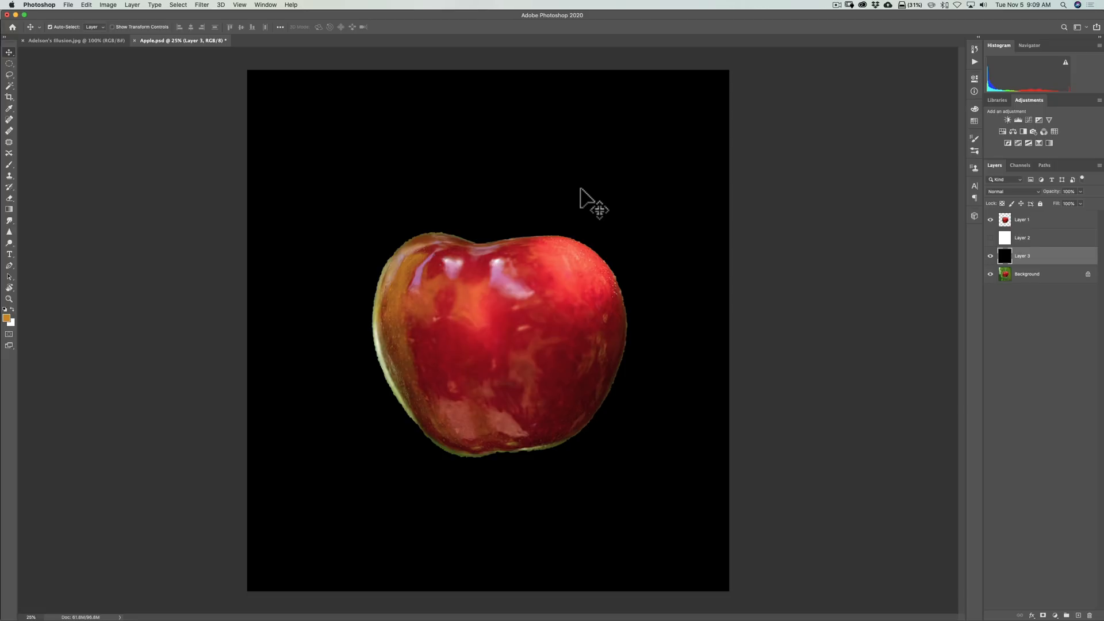
click(990, 237)
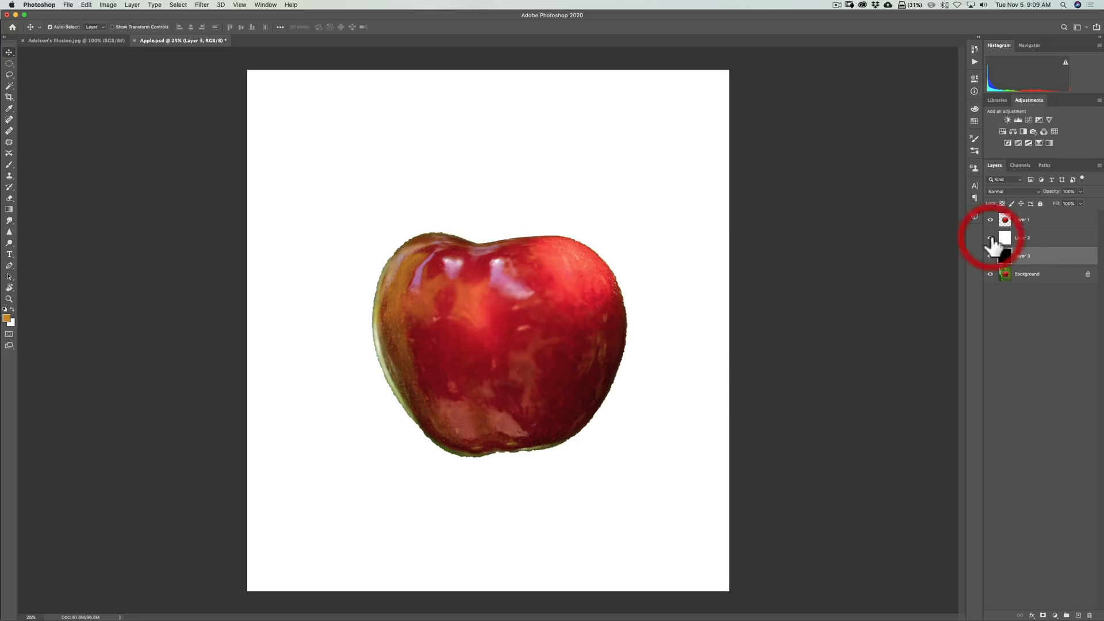
mouse_move(991, 242)
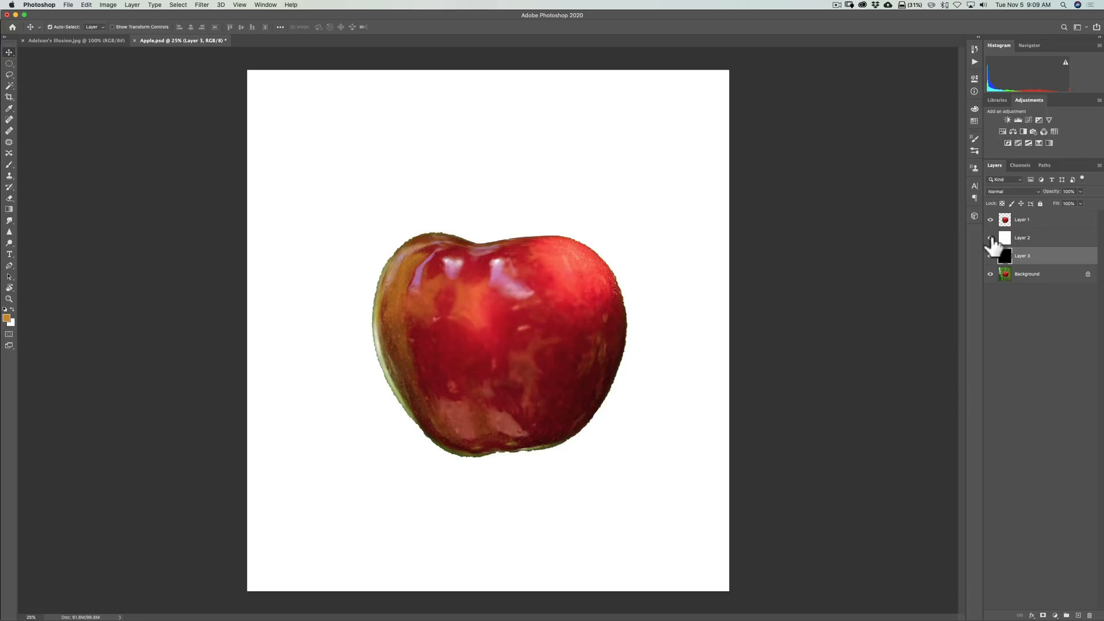
click(990, 238)
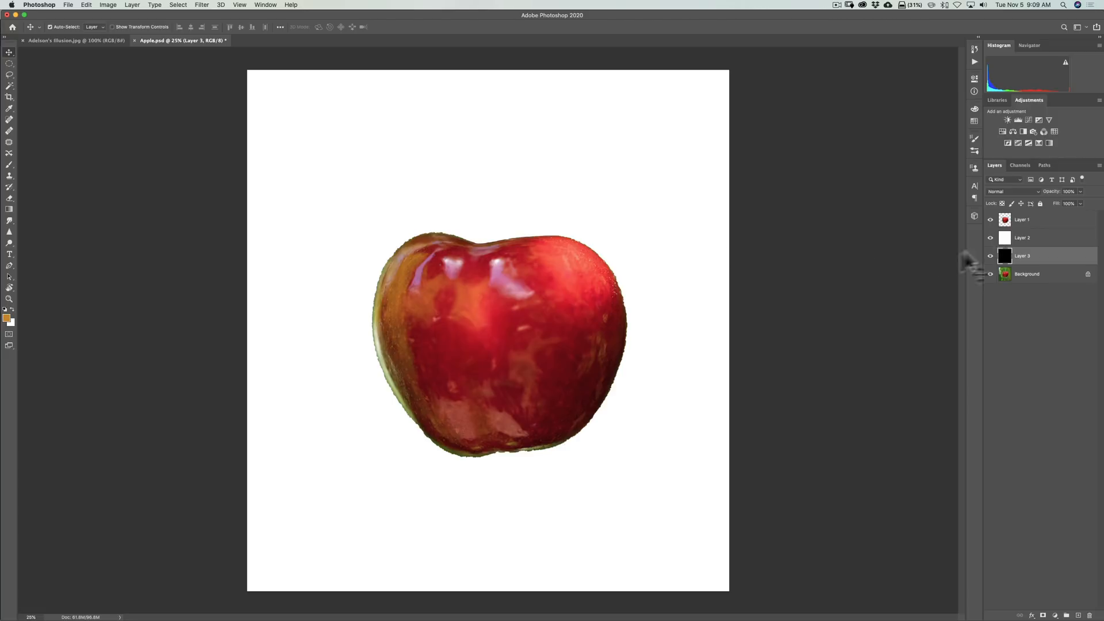
click(990, 238)
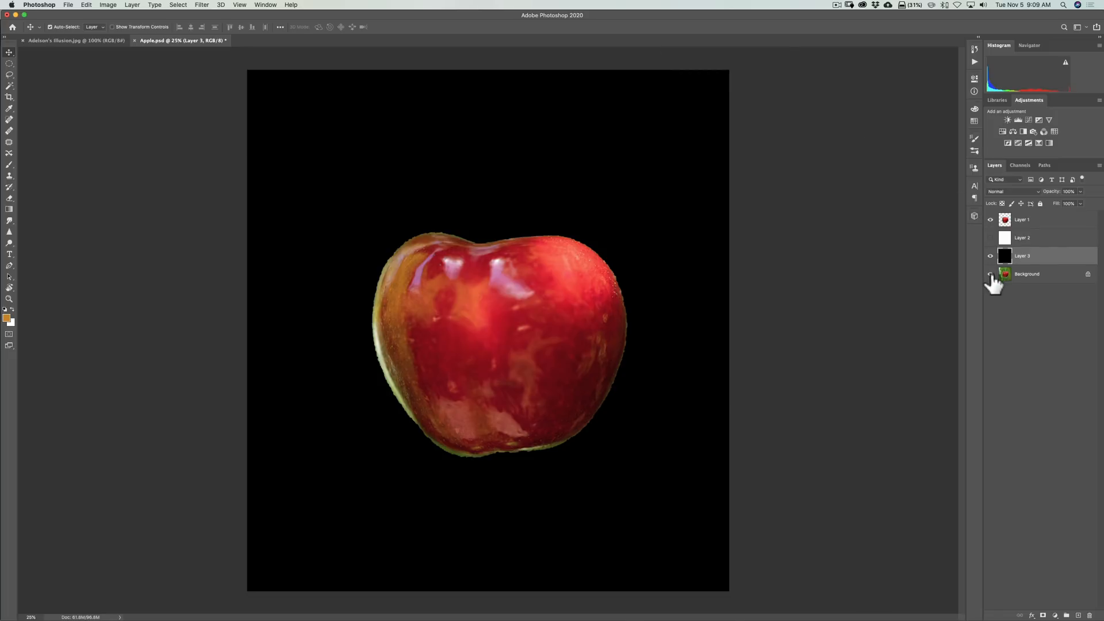
click(990, 255)
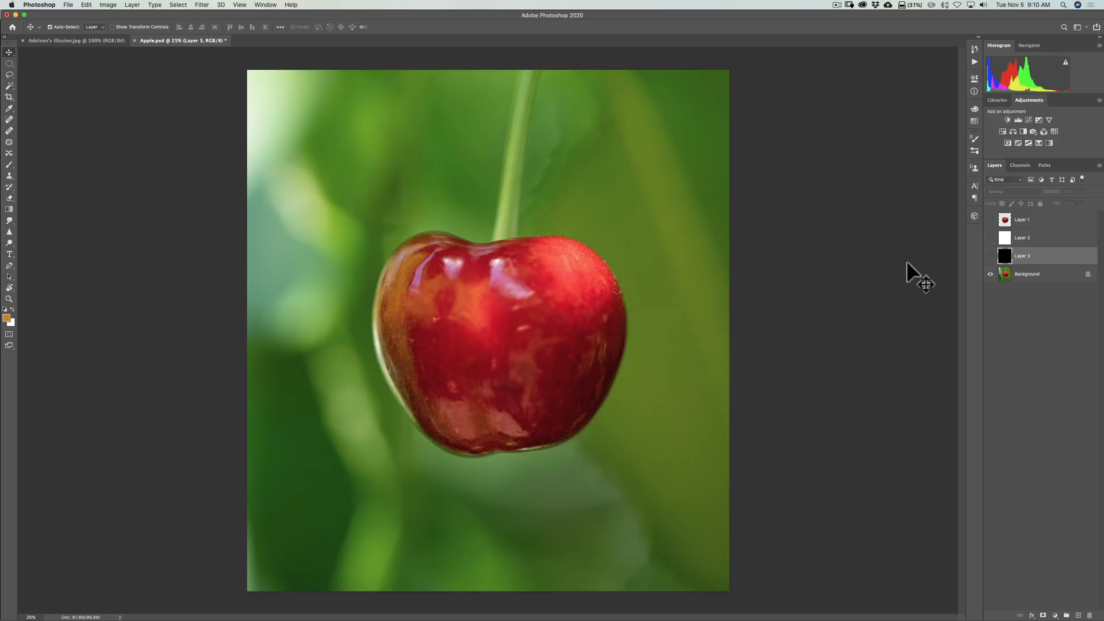
mouse_move(838, 197)
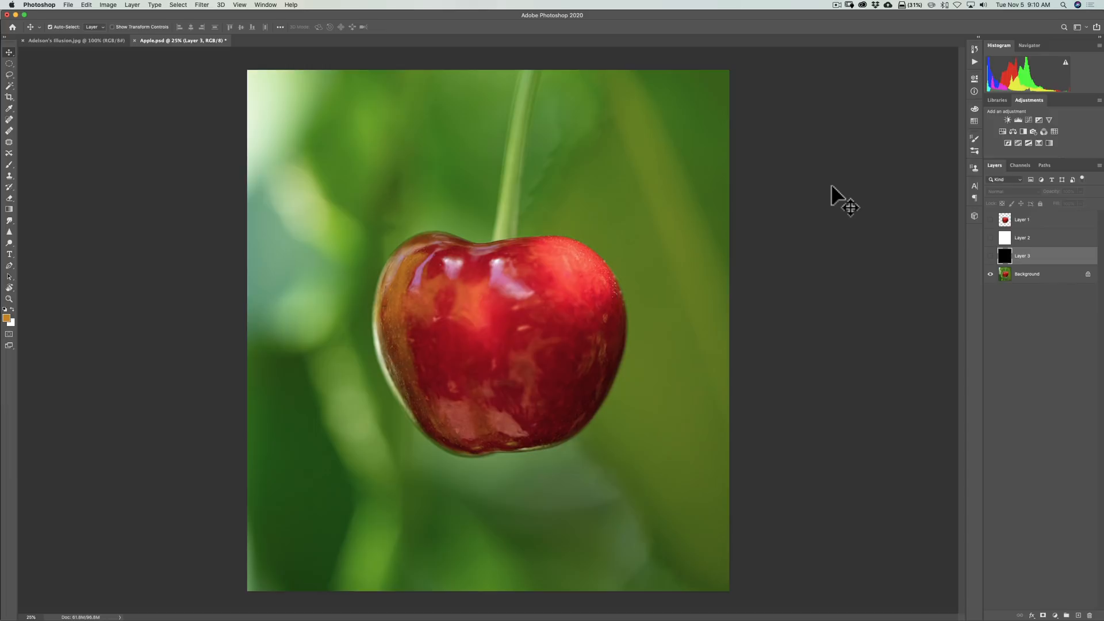
mouse_move(848, 159)
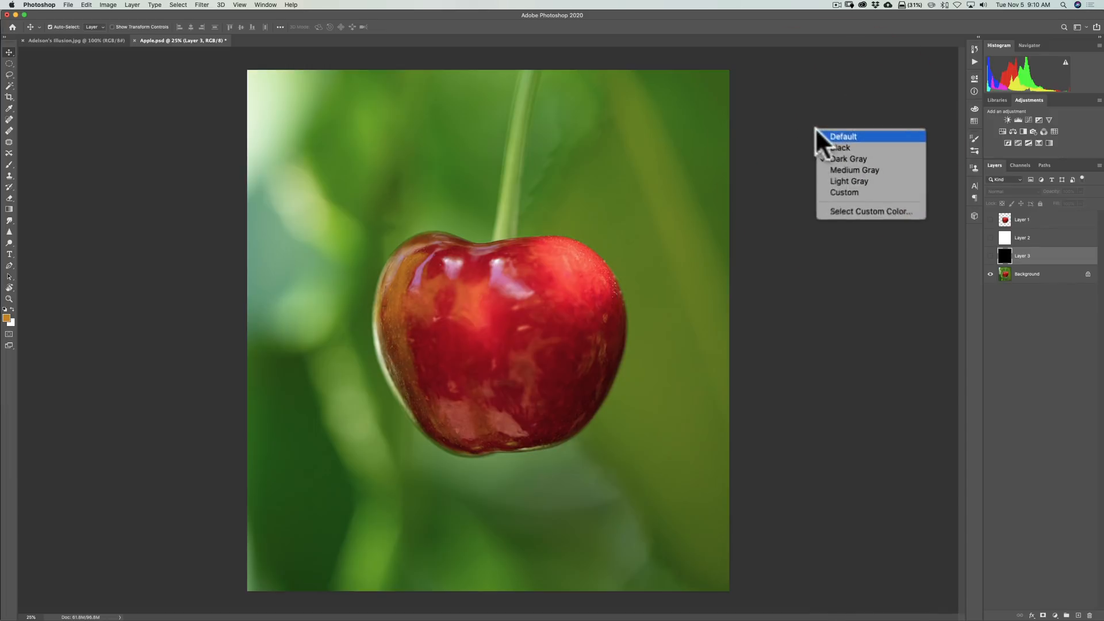
Set Photoshop's pasteboard to Medium Gray and switch to Lightroom Classic
click(843, 136)
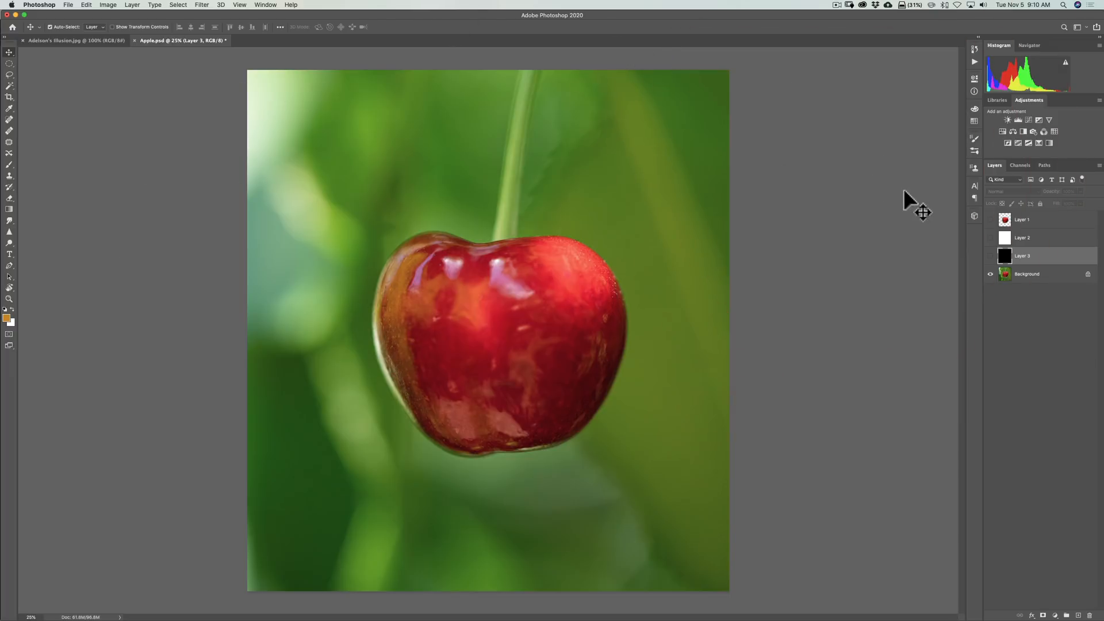
mouse_move(878, 210)
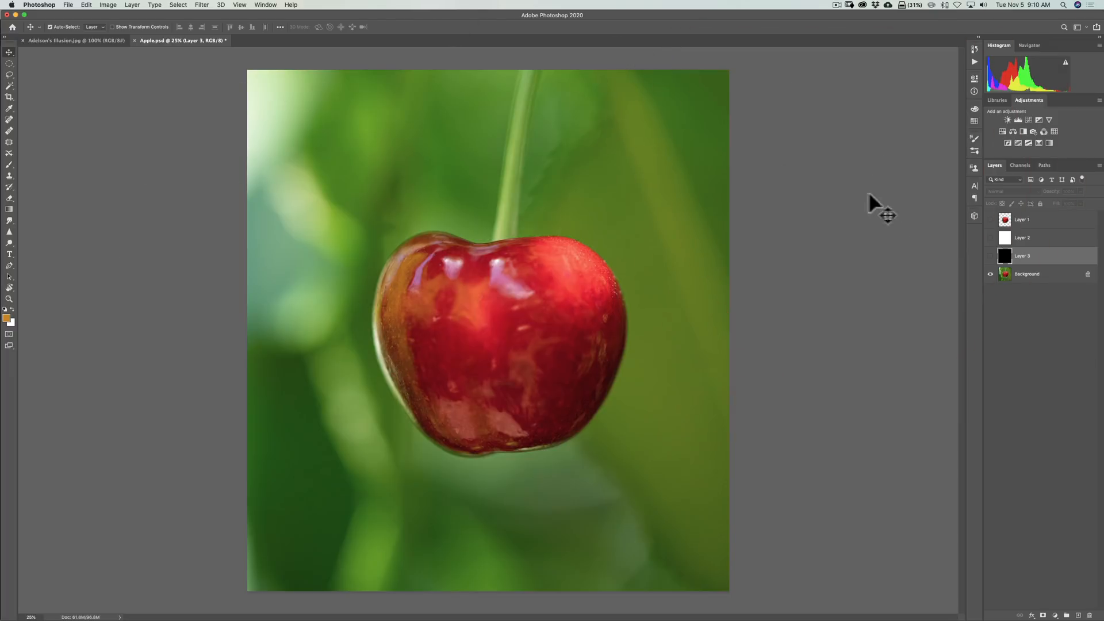
mouse_move(505, 342)
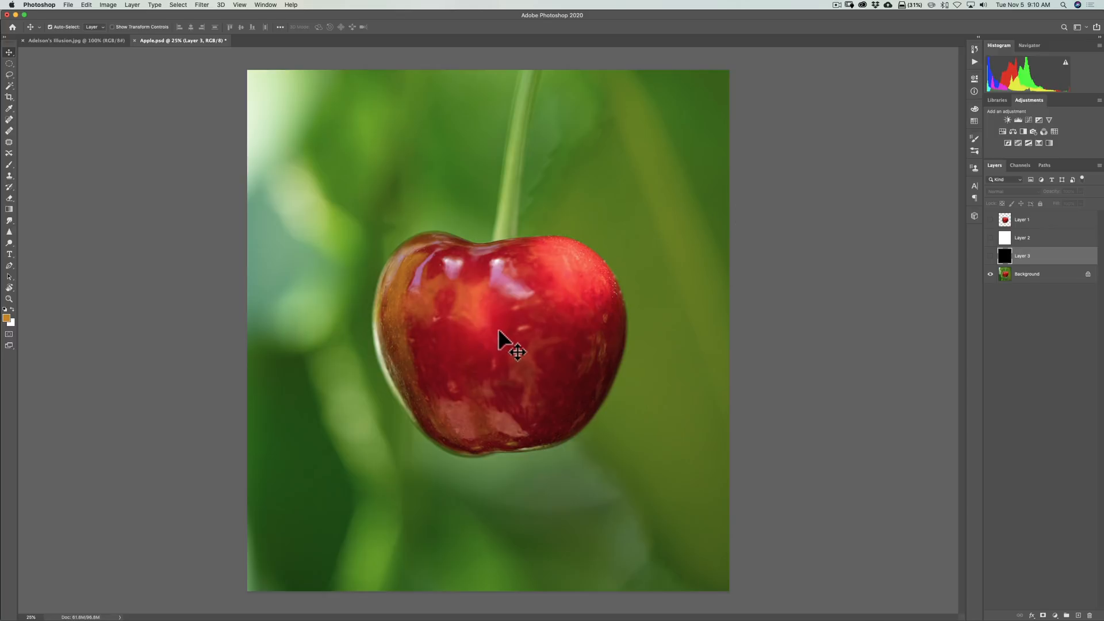
mouse_move(625, 600)
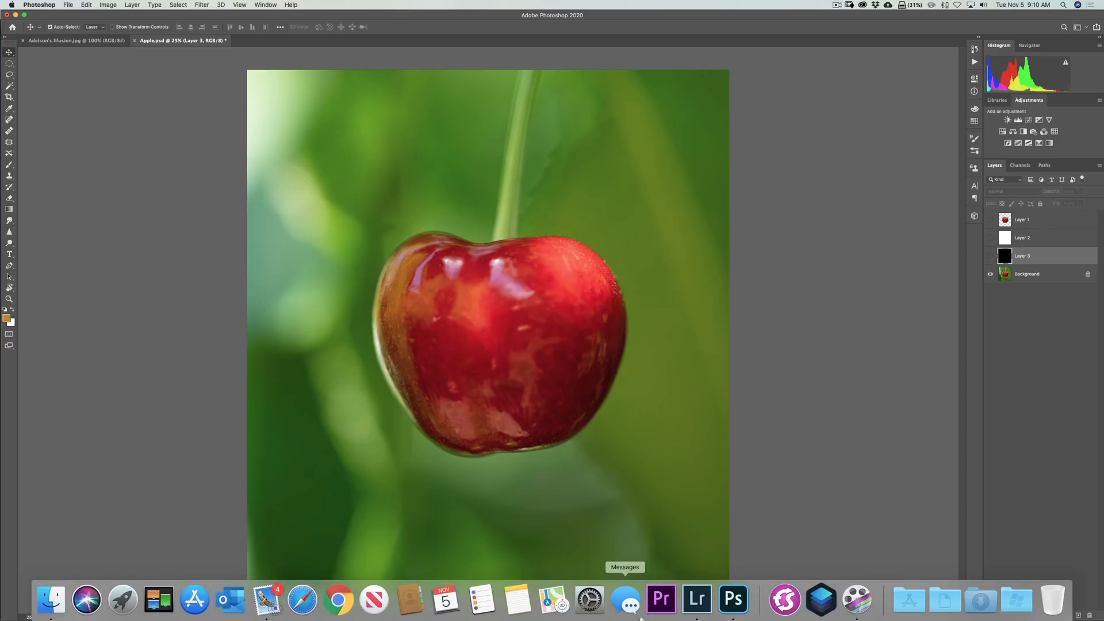
click(696, 600)
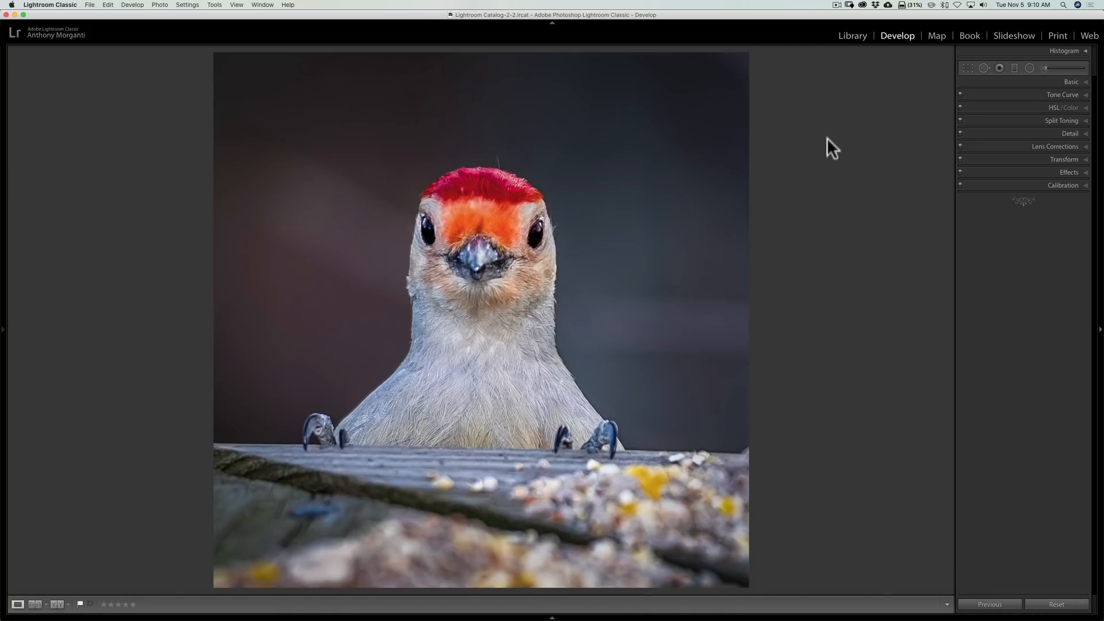
mouse_move(833, 145)
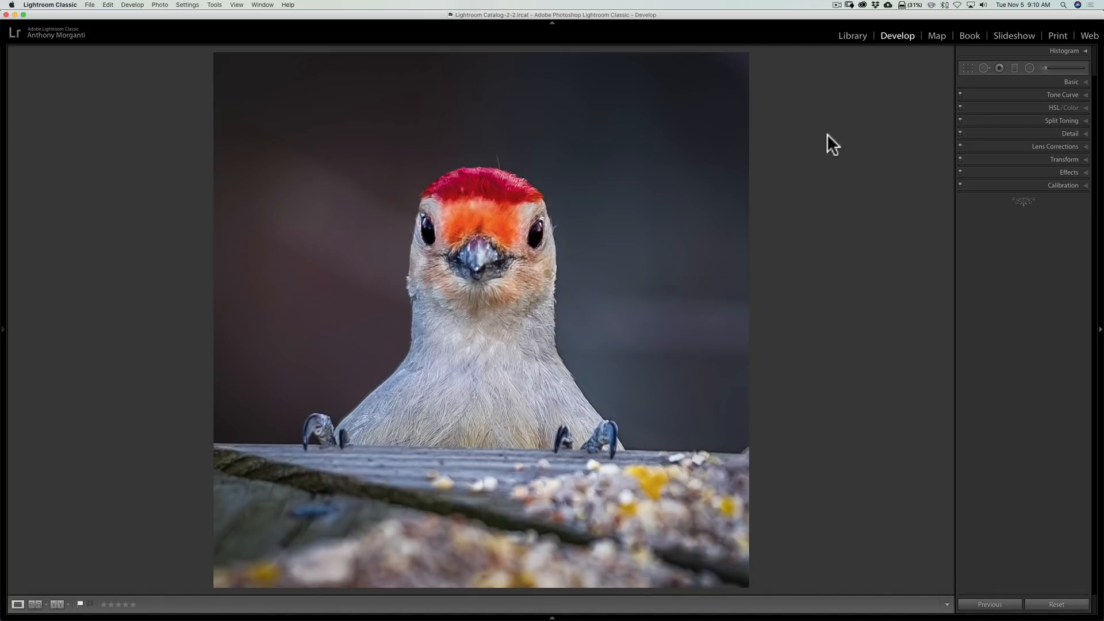
Set Lightroom's surround behind the woodpecker photo to Medium Gray and return to Photoshop
right_click(833, 145)
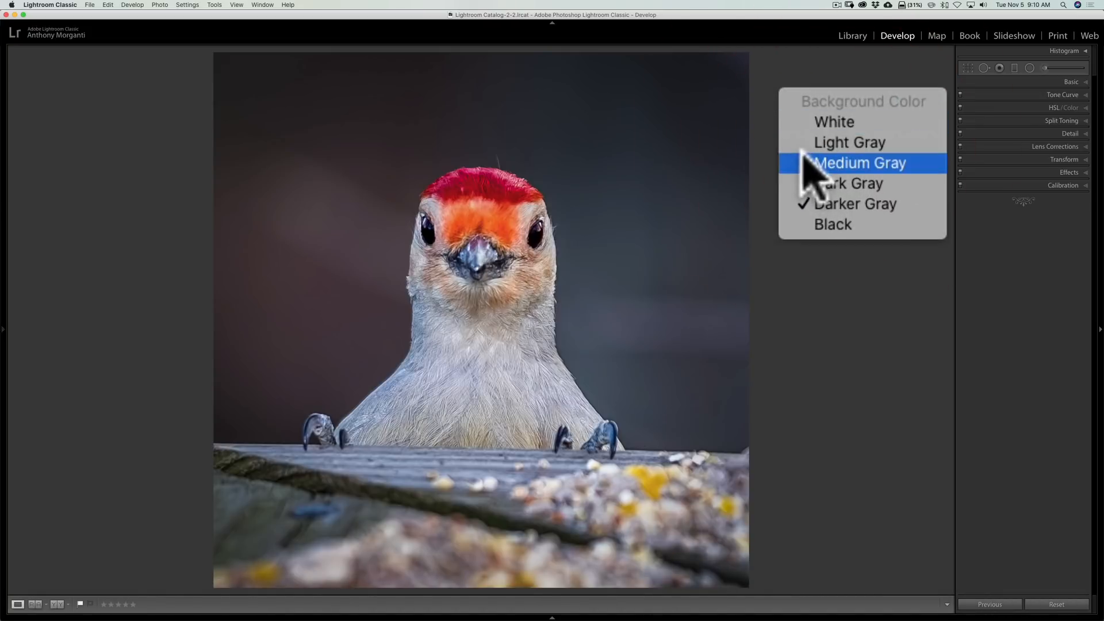
click(859, 163)
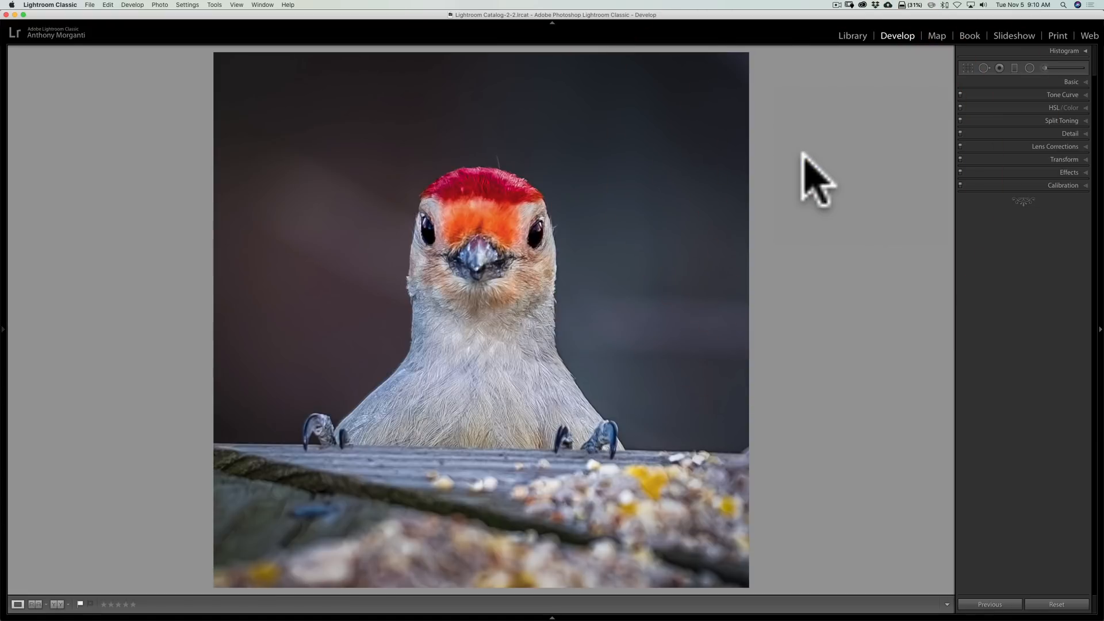
mouse_move(842, 171)
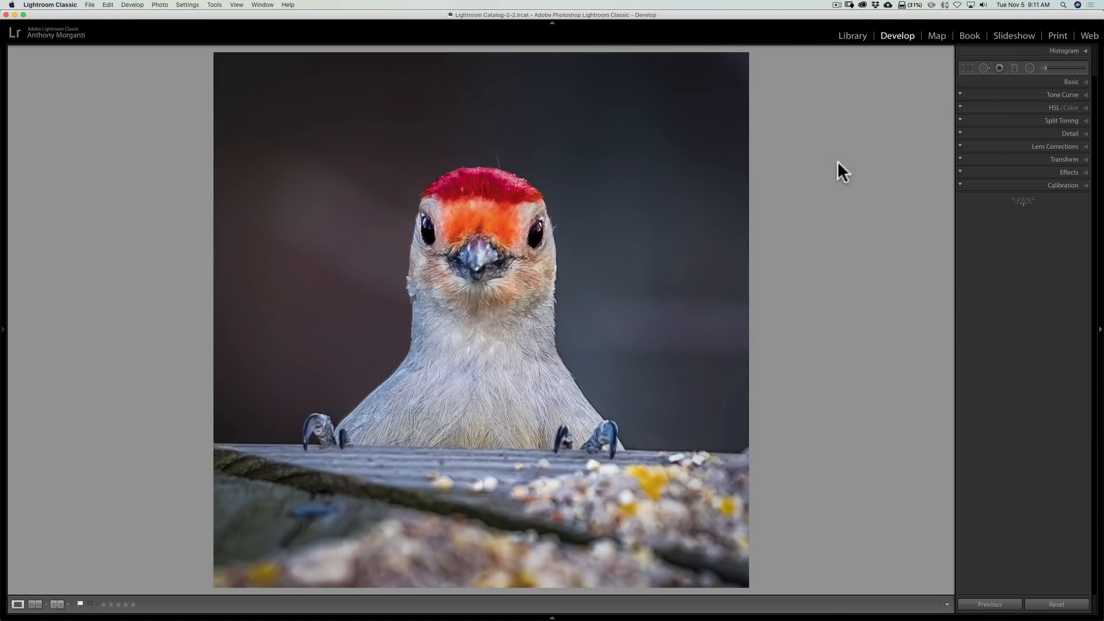
mouse_move(696, 612)
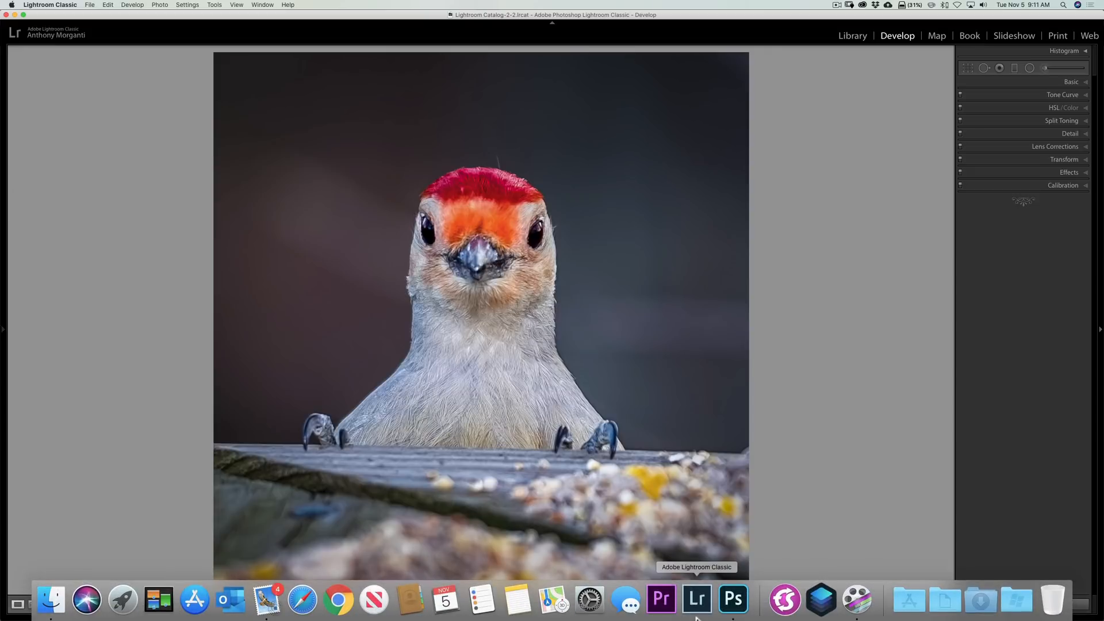
click(731, 599)
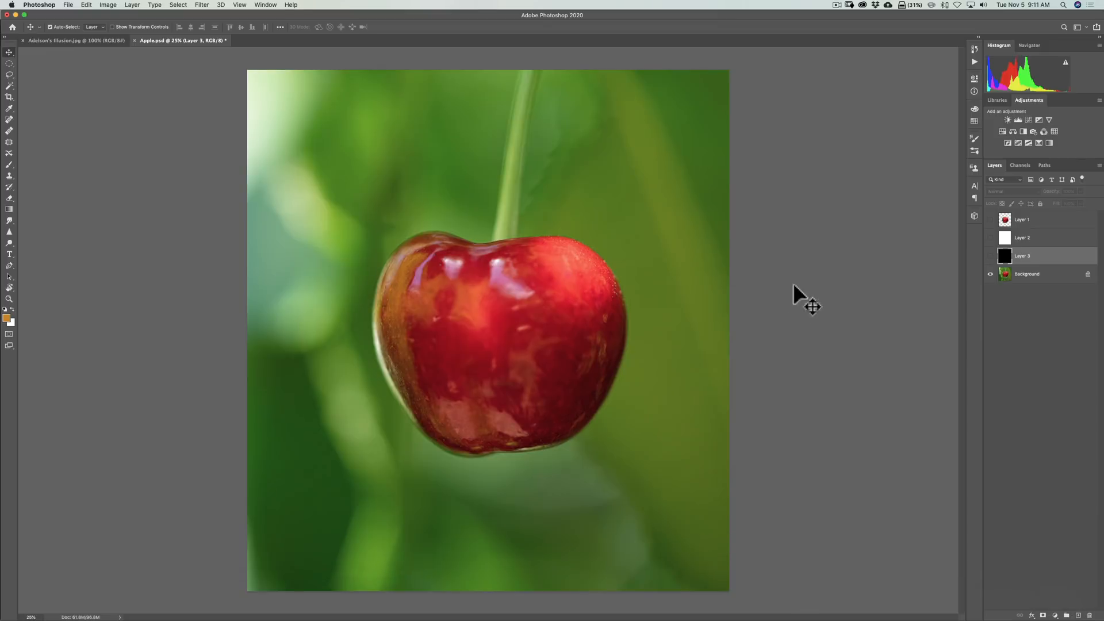
click(695, 599)
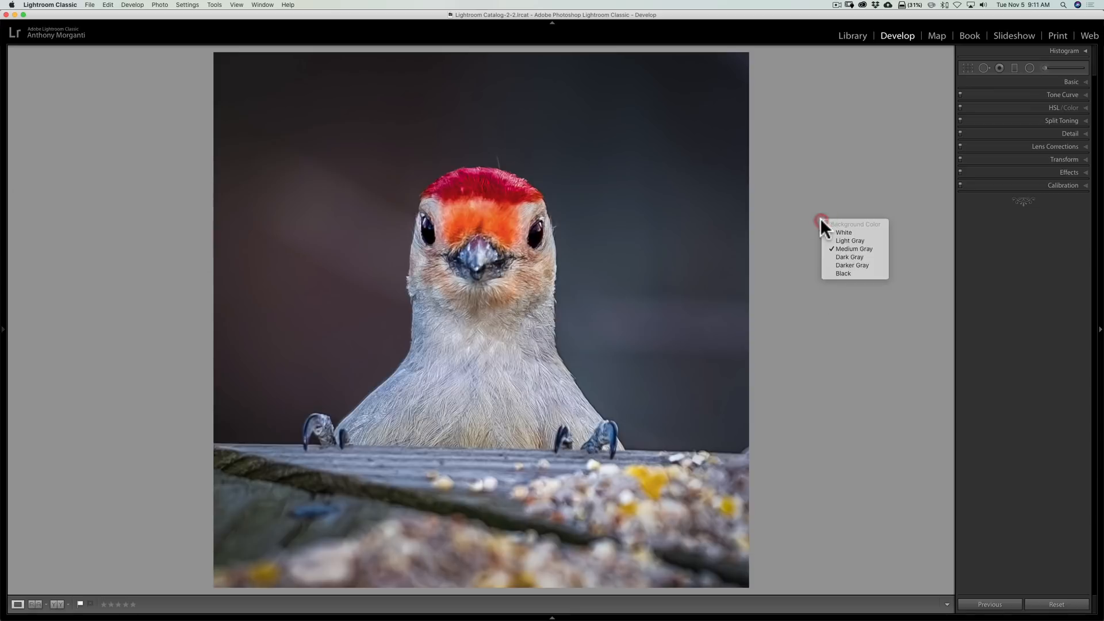
mouse_move(847, 242)
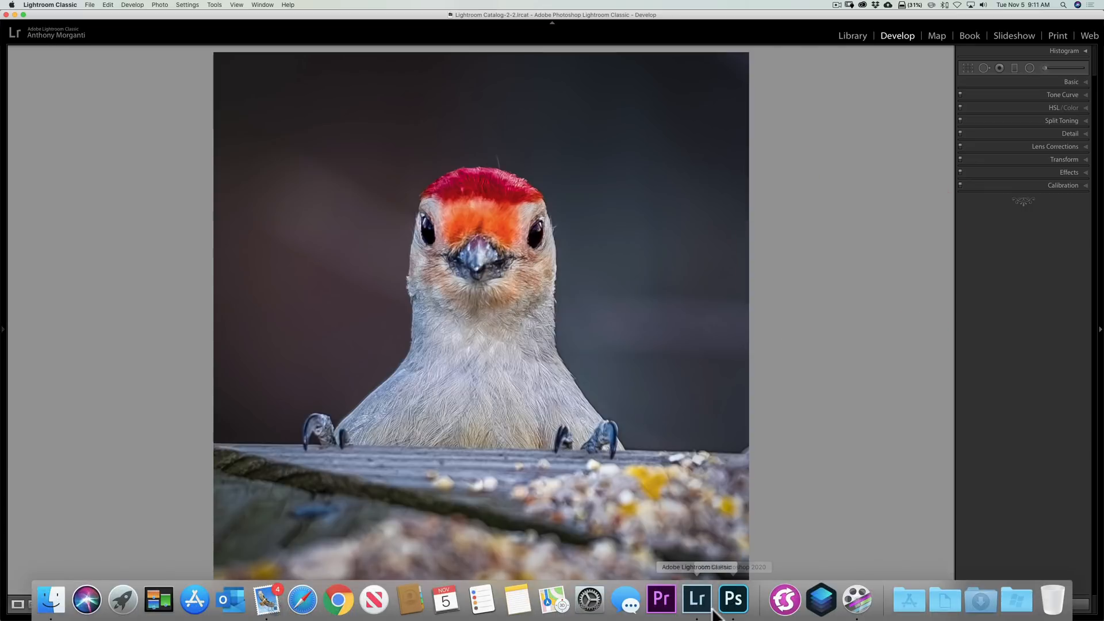
click(733, 600)
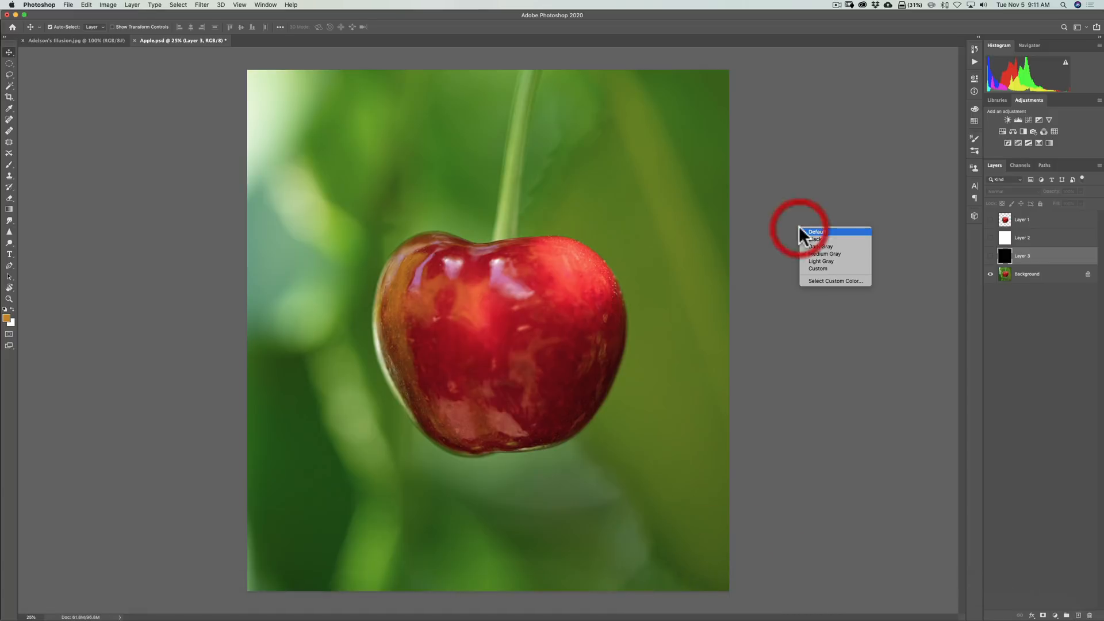
Choose Light Gray for the pasteboard around the cherry photo
click(816, 232)
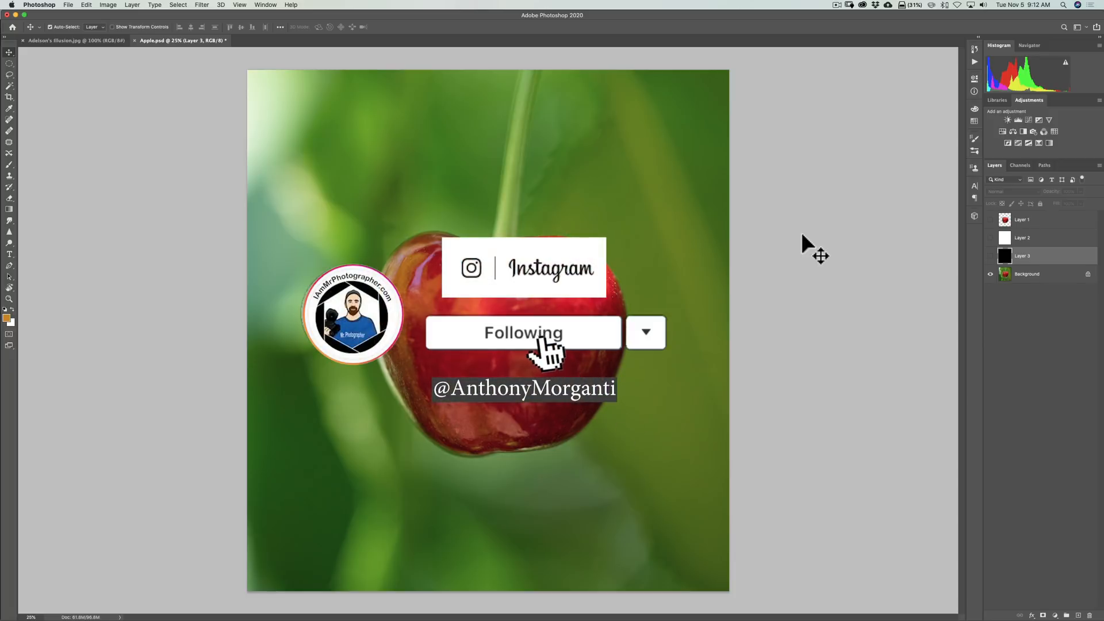
mouse_move(549, 345)
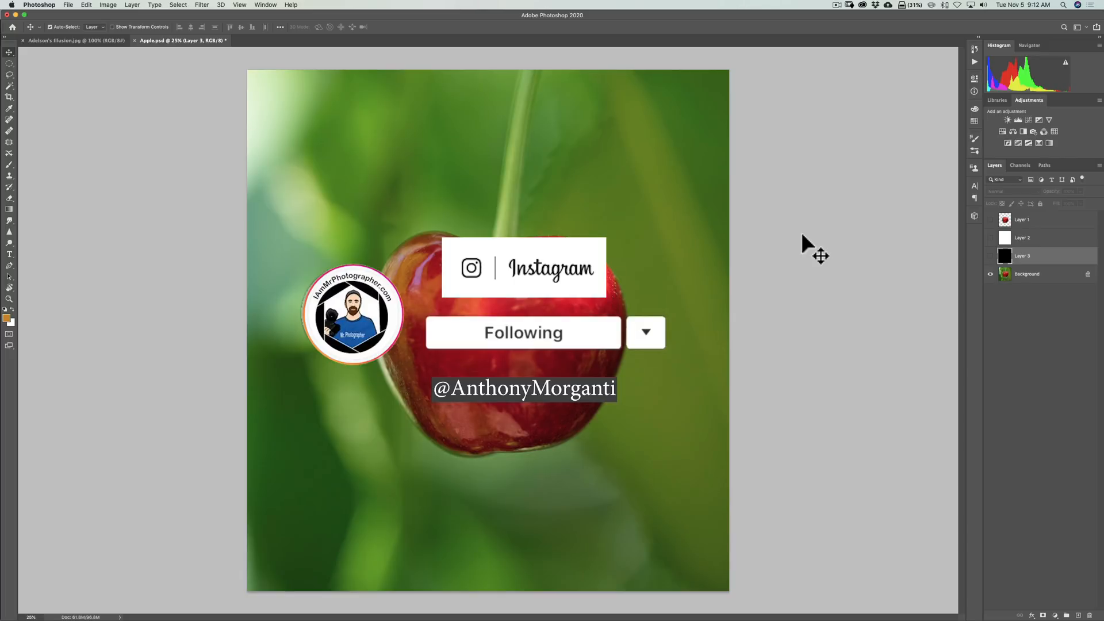